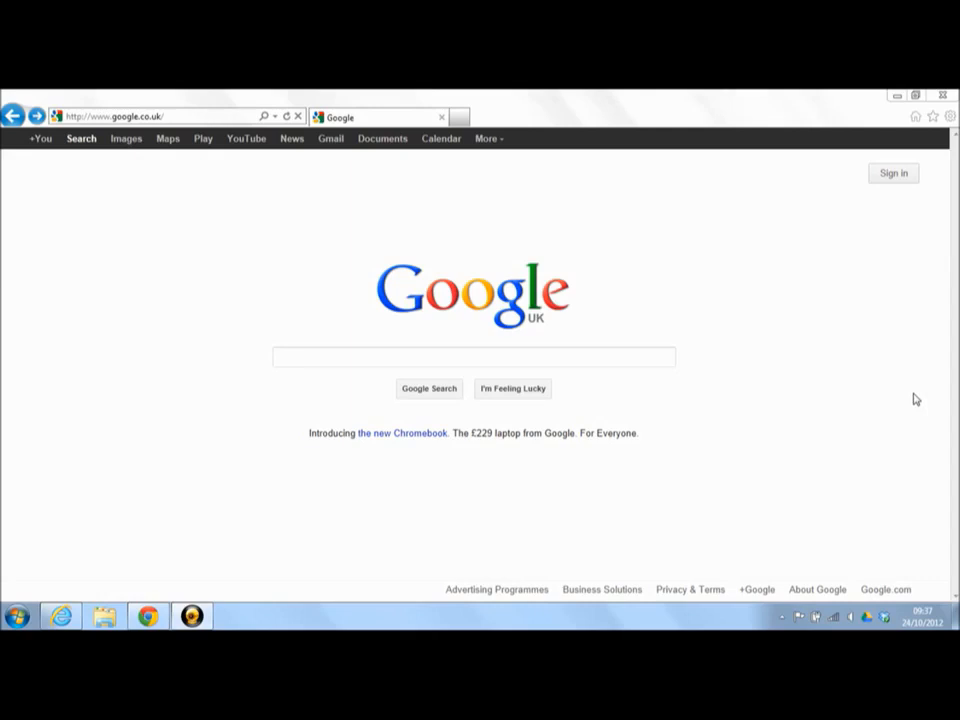
- Search Google for 'blogger' and bring up the results list
{"action": "left_click", "coordinate": [472, 356]}
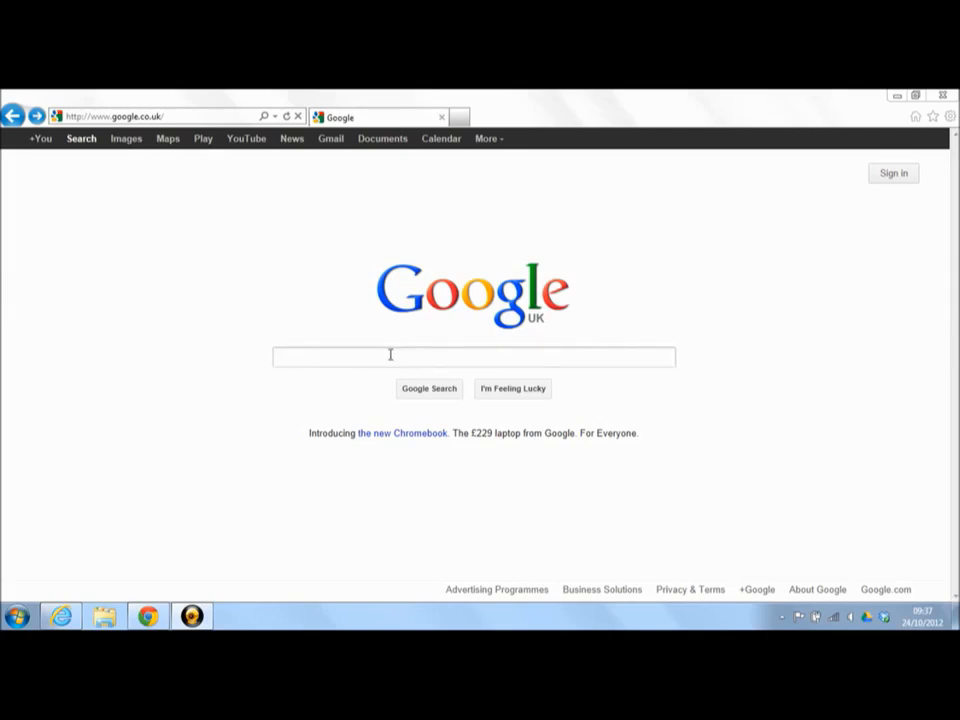
{"action": "left_click", "coordinate": [472, 356]}
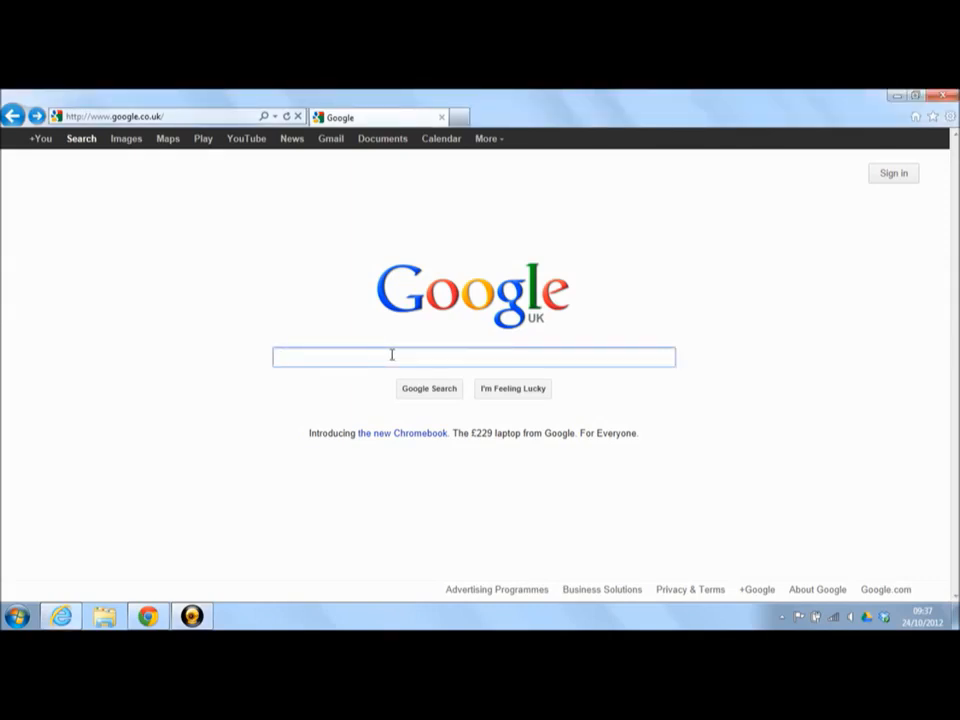
{"action": "type", "text": "b"}
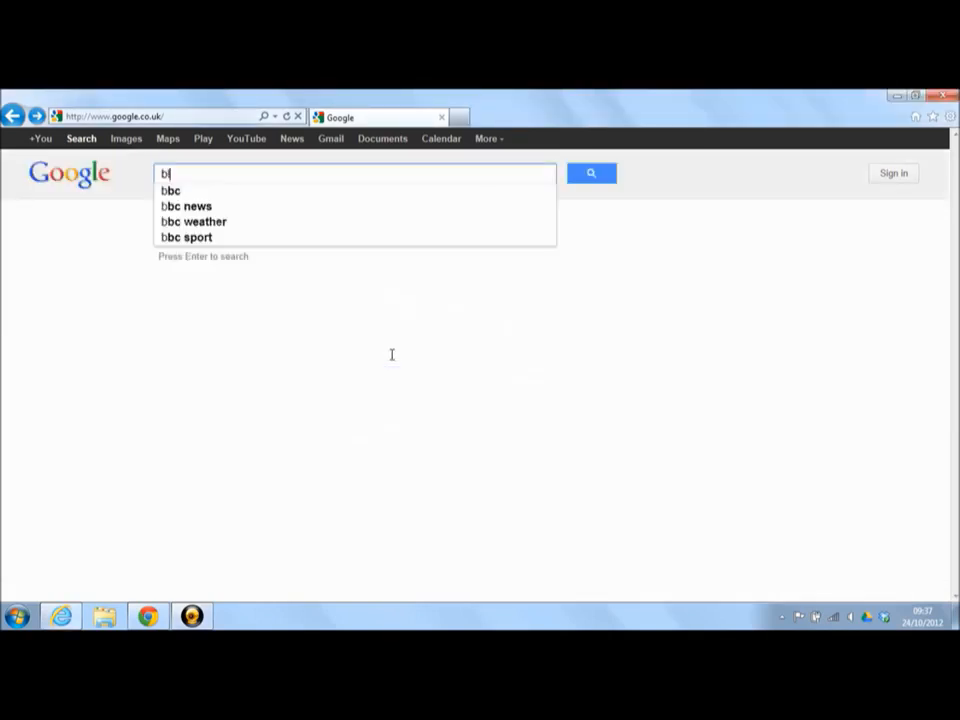
{"action": "type", "text": "blogger"}
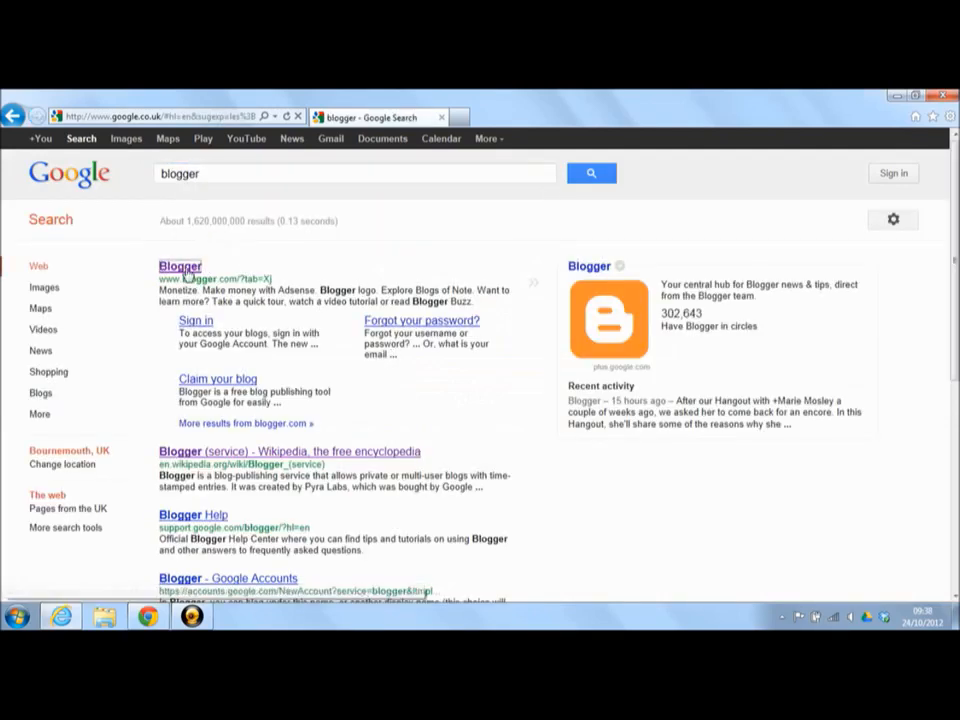
- Go to the official Blogger site and focus the empty Email and Password sign-in fields
{"action": "left_click", "coordinate": [180, 266]}
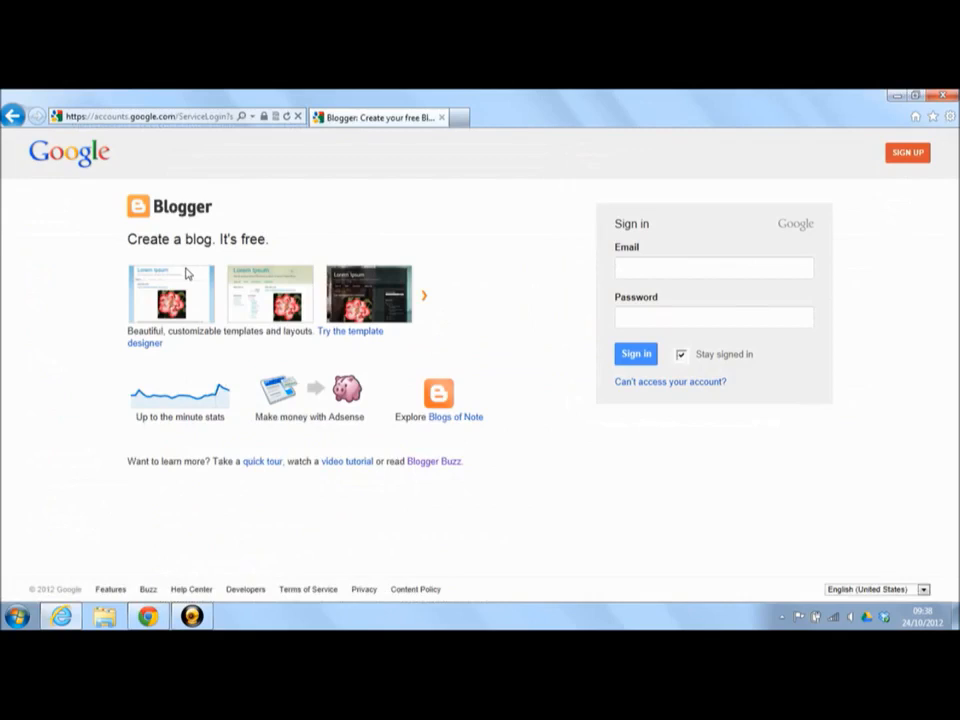
{"action": "mouse_move", "coordinate": [204, 268]}
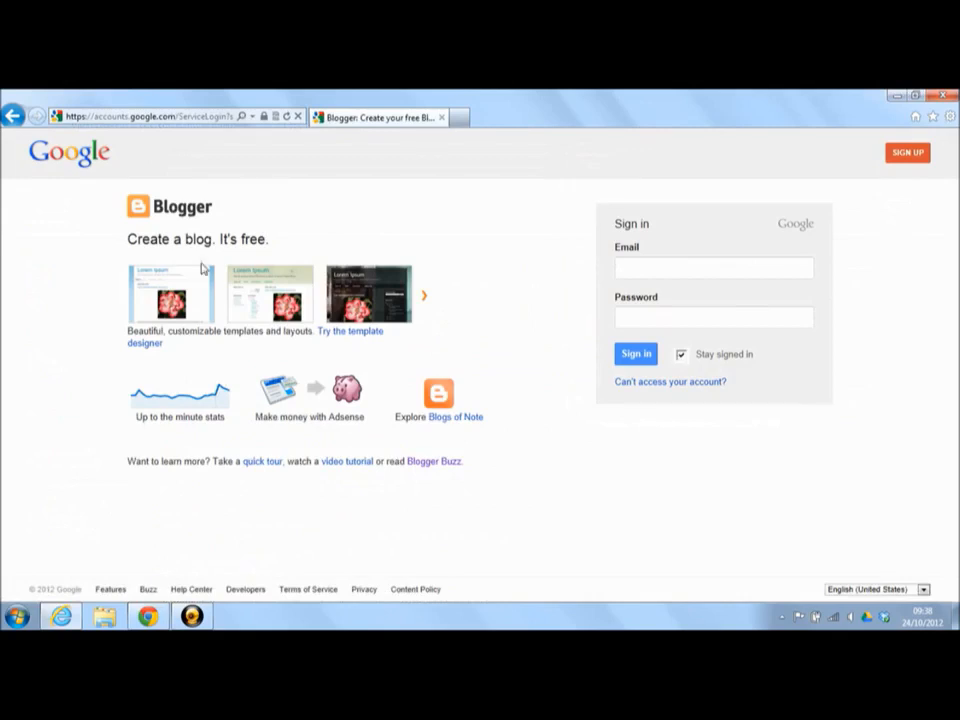
{"action": "mouse_move", "coordinate": [716, 198]}
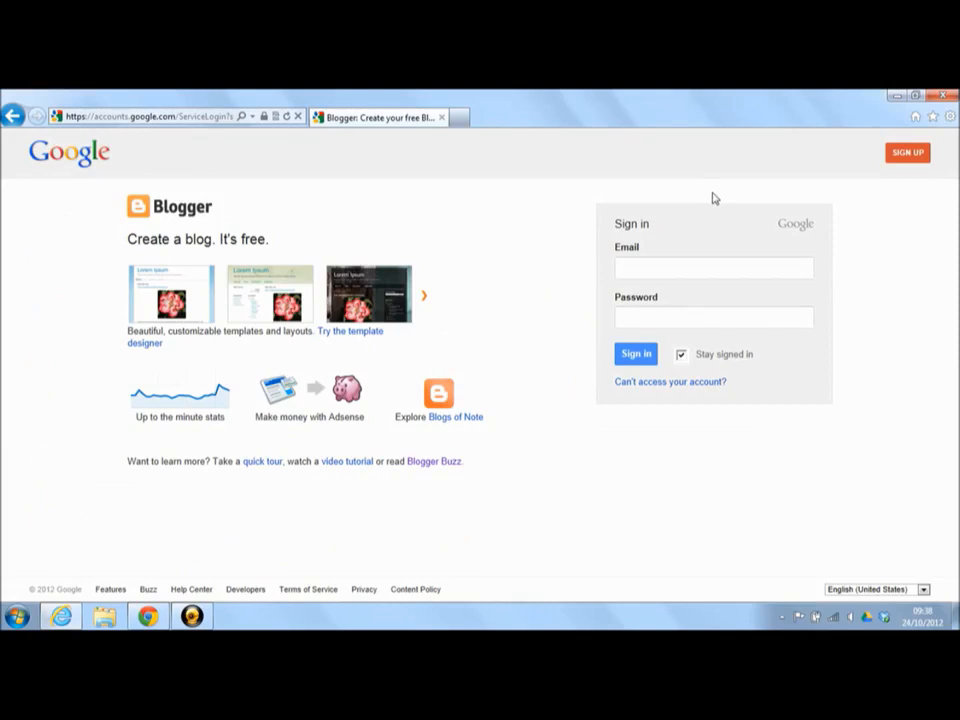
{"action": "left_click", "coordinate": [714, 268]}
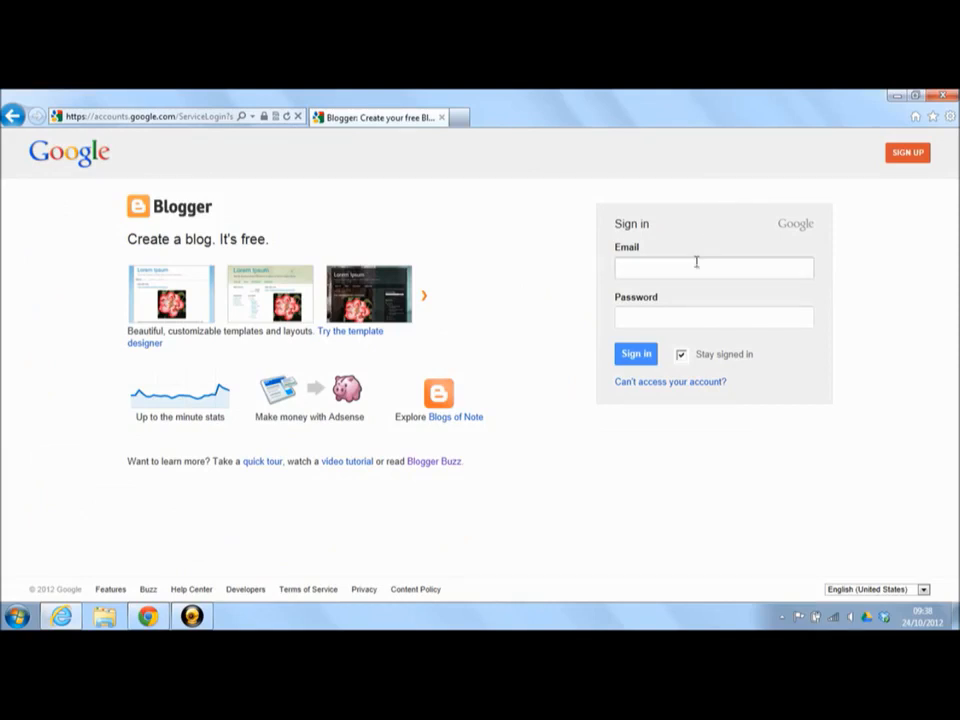
{"action": "left_click", "coordinate": [714, 268]}
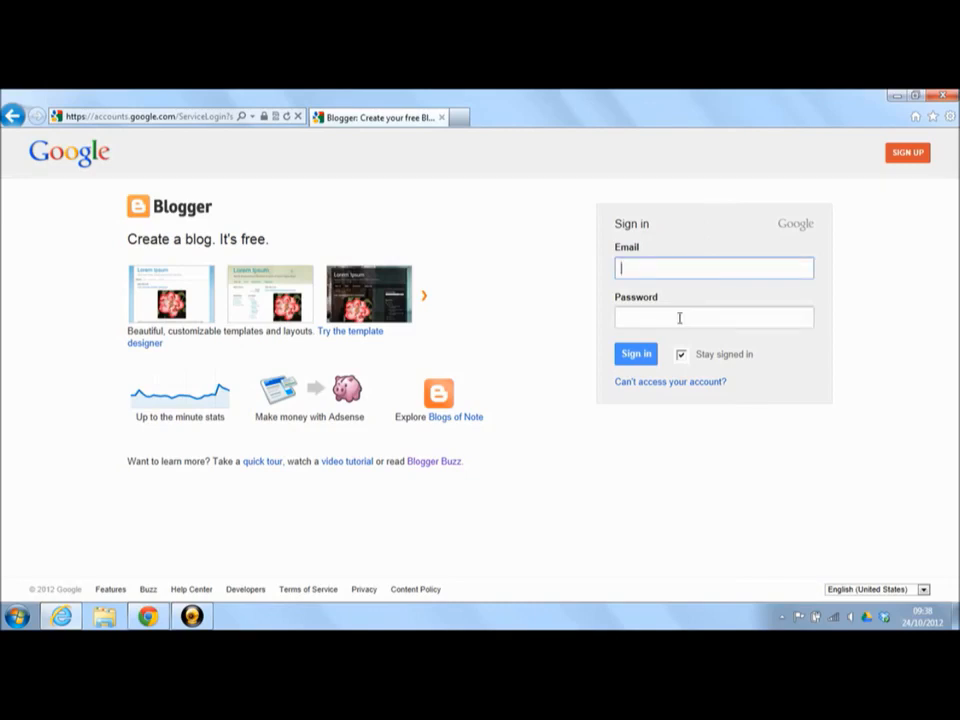
{"action": "left_click", "coordinate": [714, 316]}
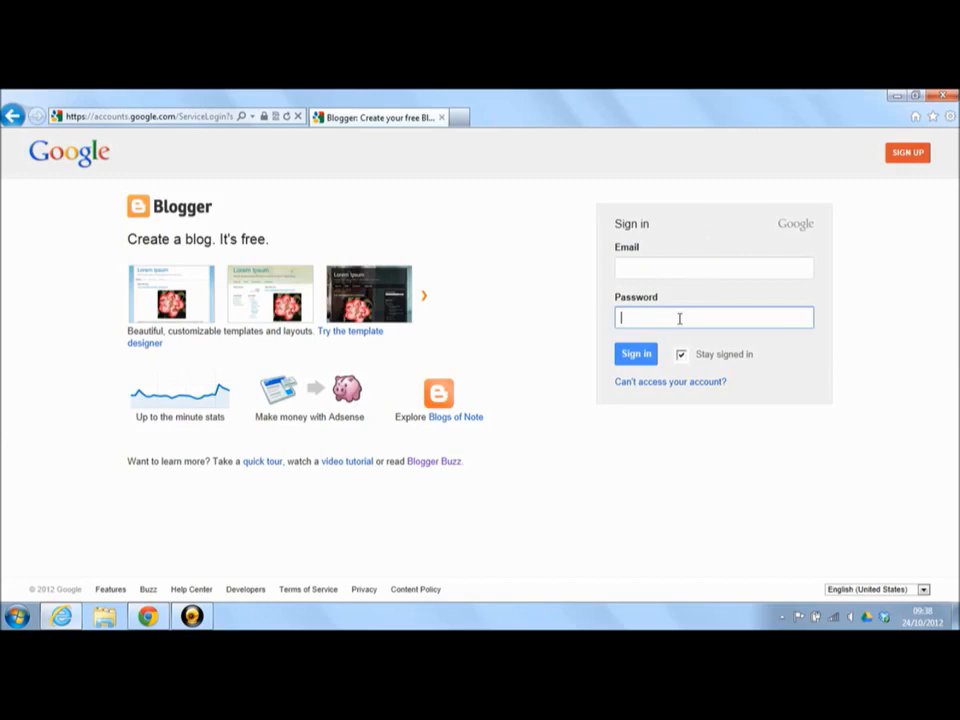
{"action": "mouse_move", "coordinate": [906, 156]}
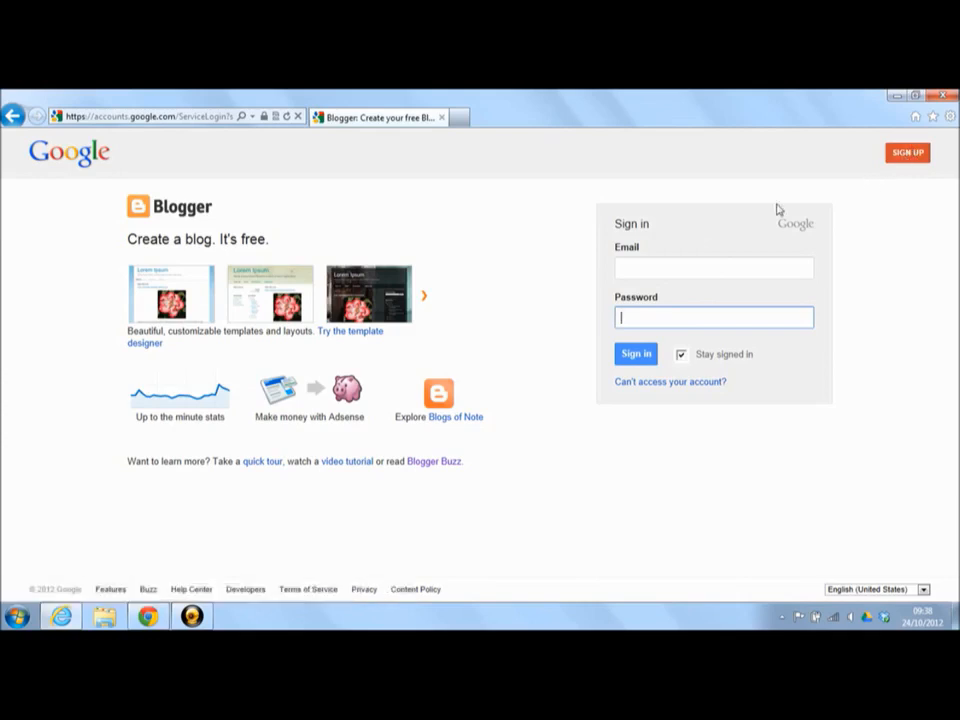
{"action": "mouse_move", "coordinate": [708, 390]}
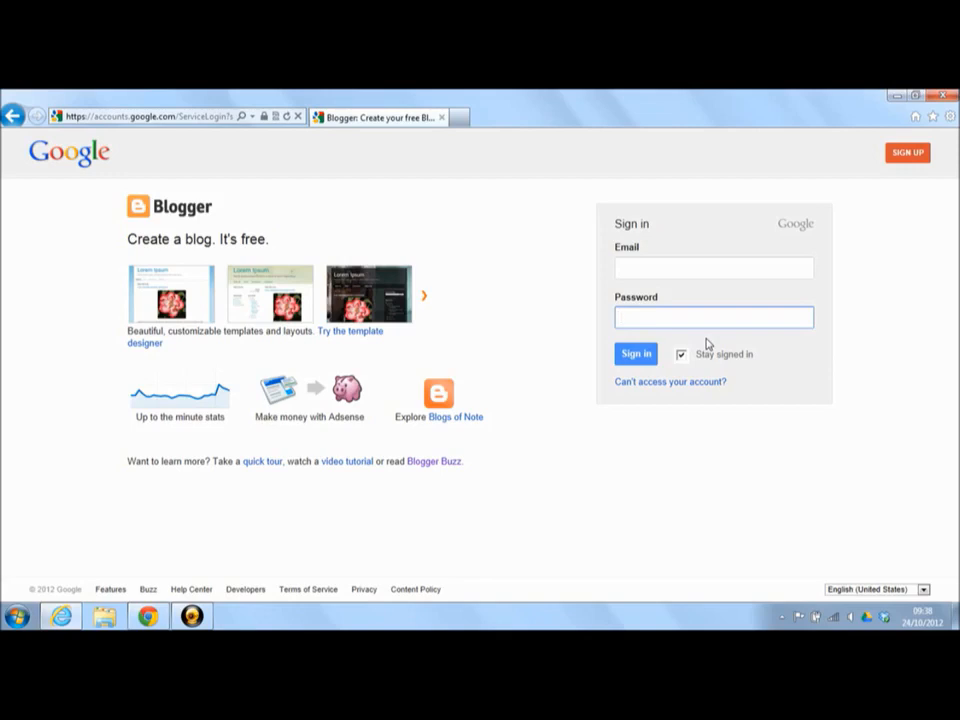
{"action": "left_click", "coordinate": [714, 316]}
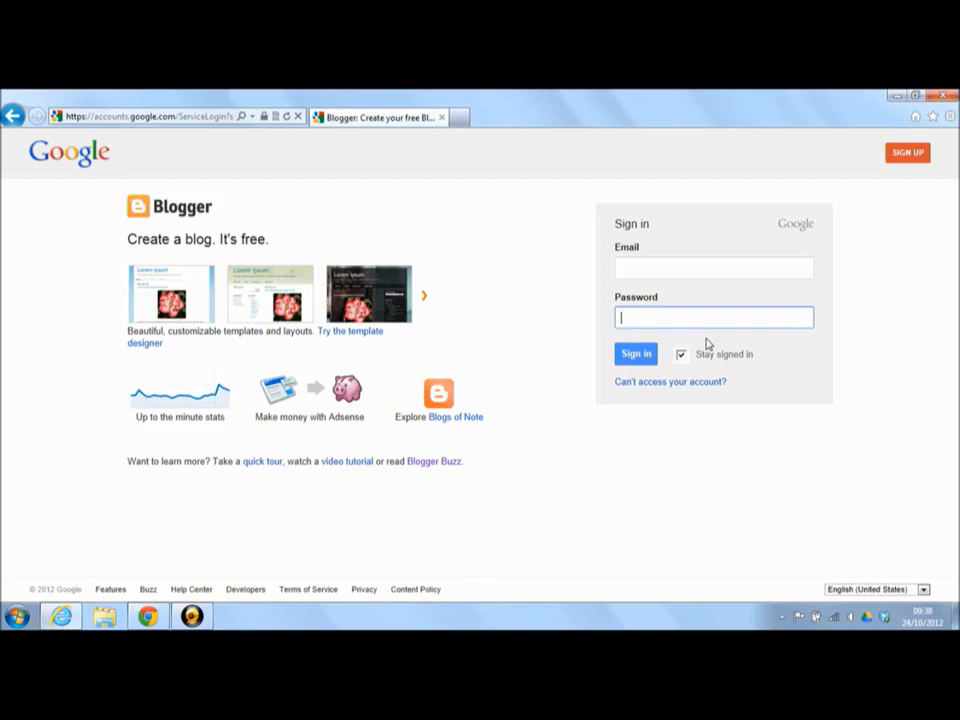
{"action": "left_click", "coordinate": [714, 268]}
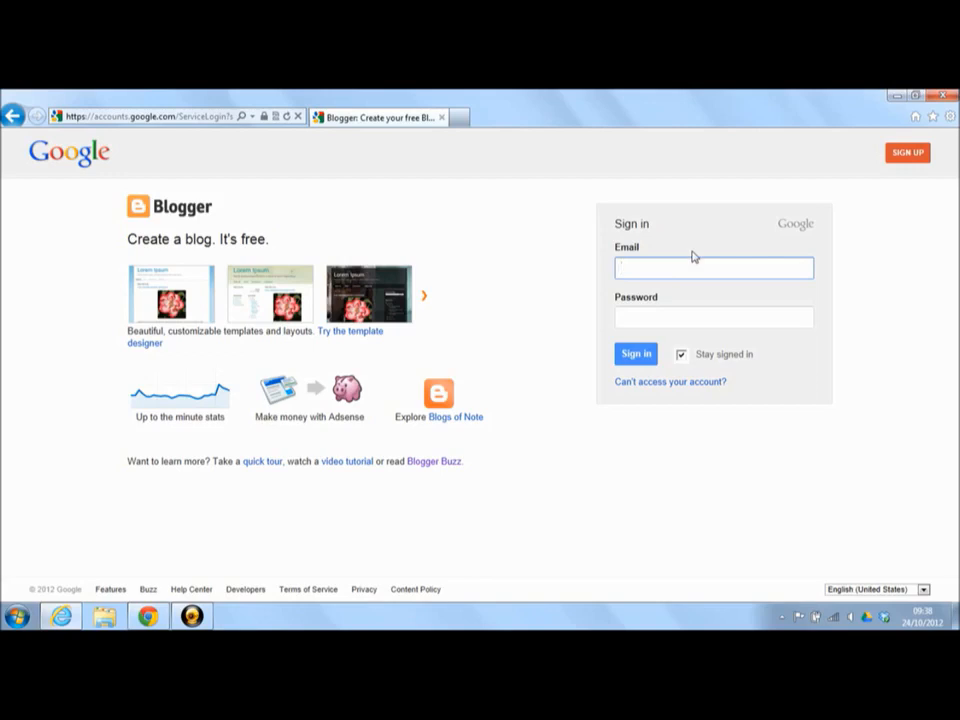
{"action": "mouse_move", "coordinate": [722, 248]}
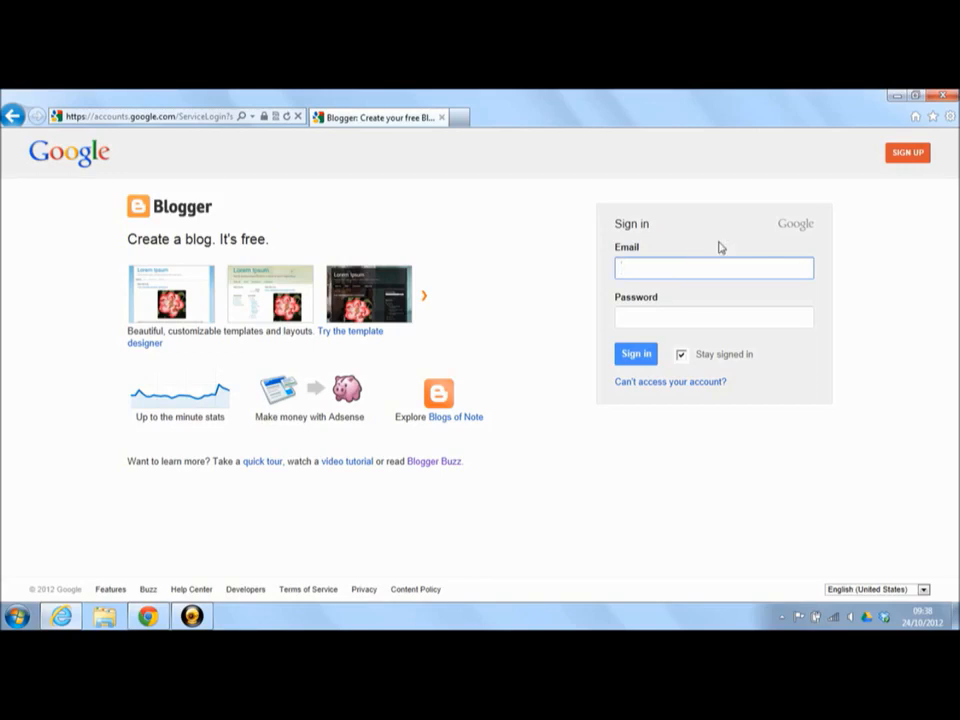
{"action": "left_click", "coordinate": [714, 268]}
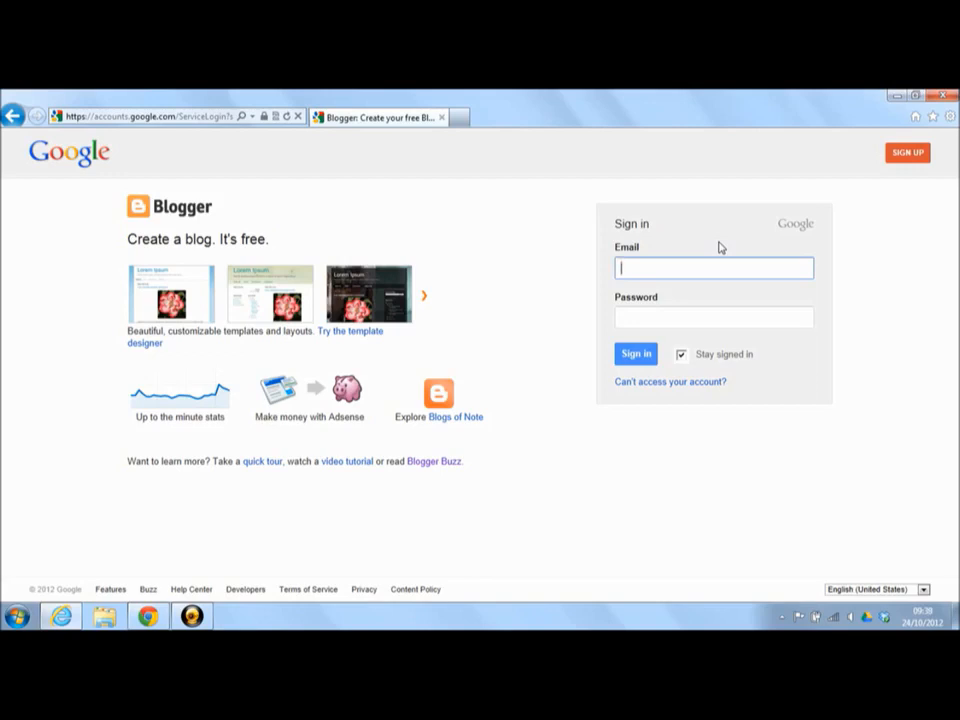
{"action": "mouse_move", "coordinate": [770, 228]}
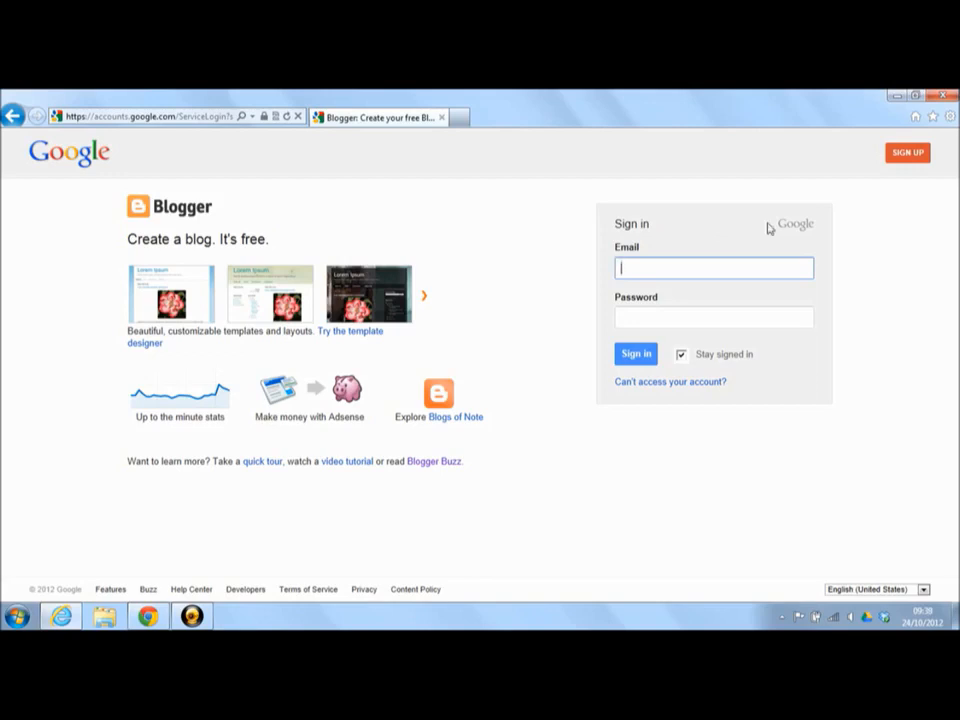
{"action": "mouse_move", "coordinate": [880, 212]}
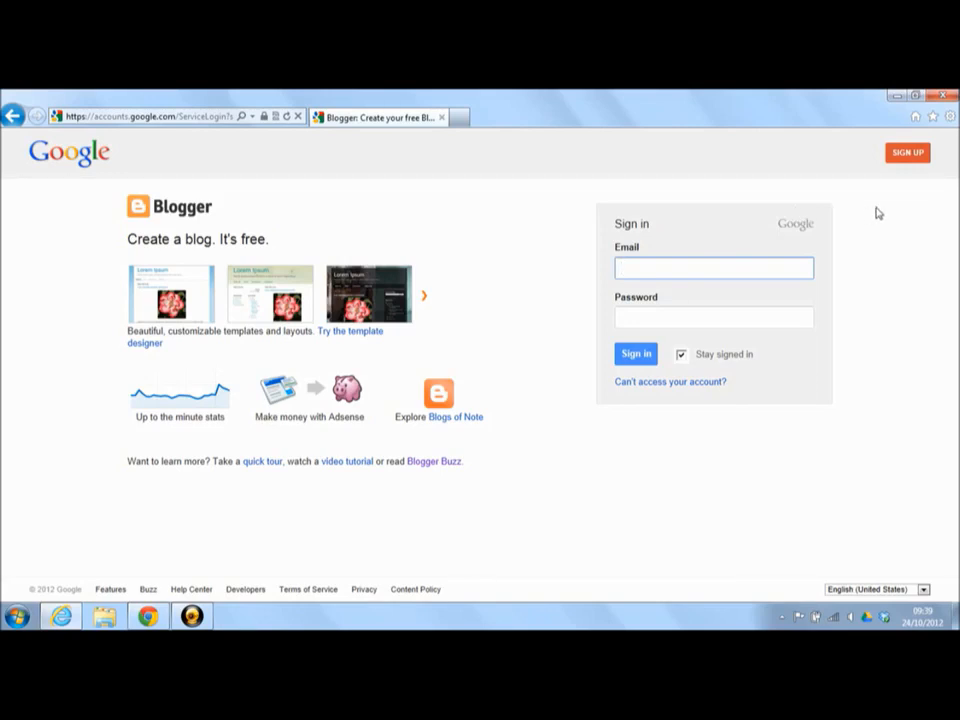
{"action": "mouse_move", "coordinate": [906, 152]}
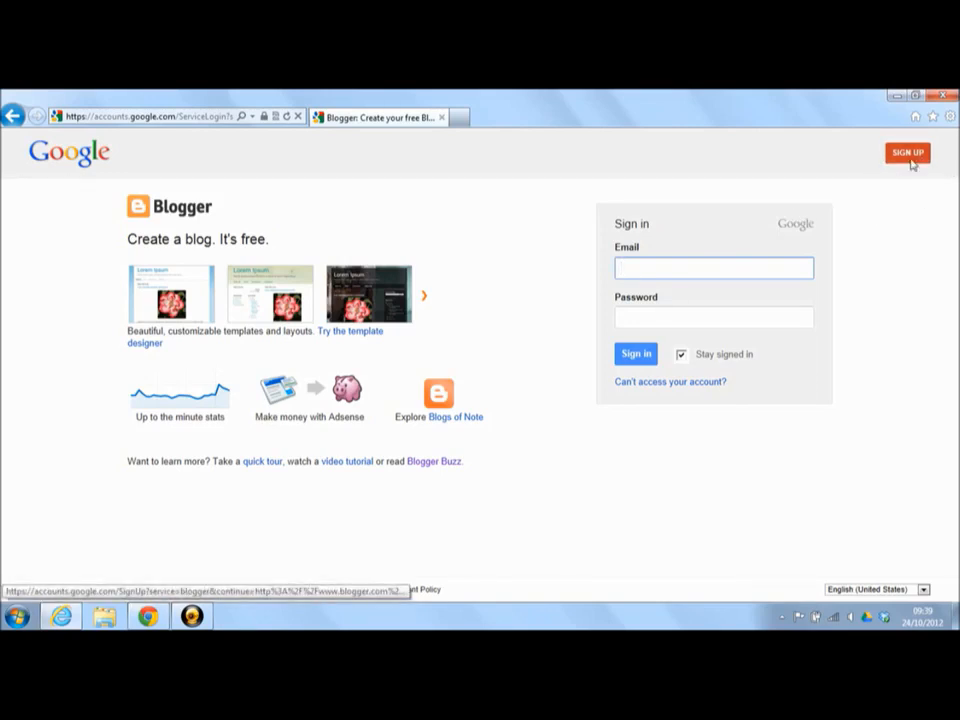
{"action": "left_click", "coordinate": [906, 152]}
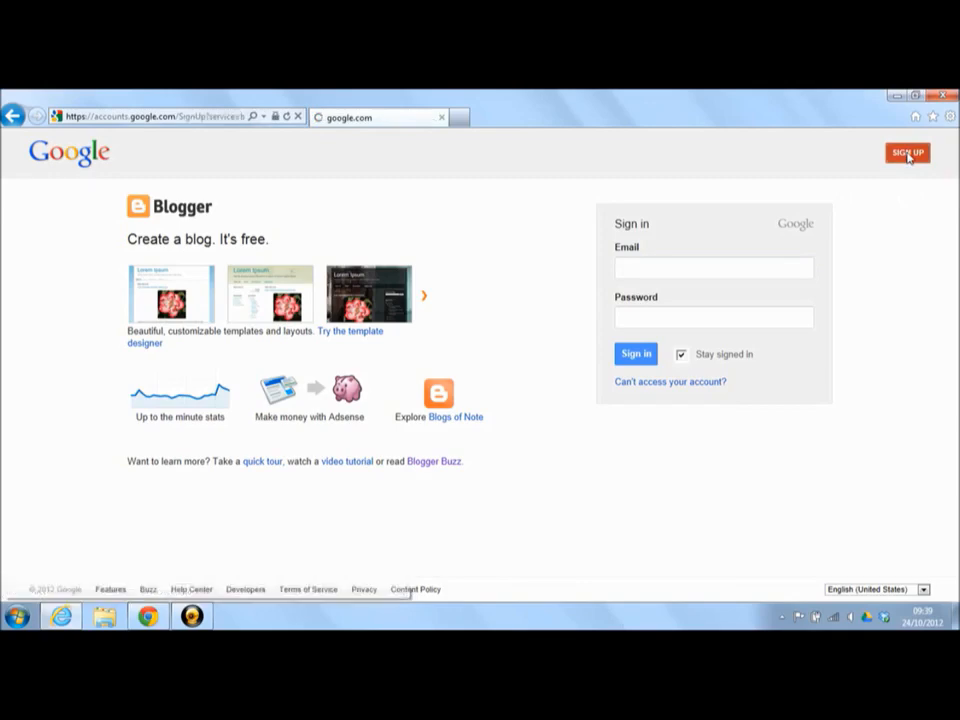
{"action": "left_click", "coordinate": [906, 152]}
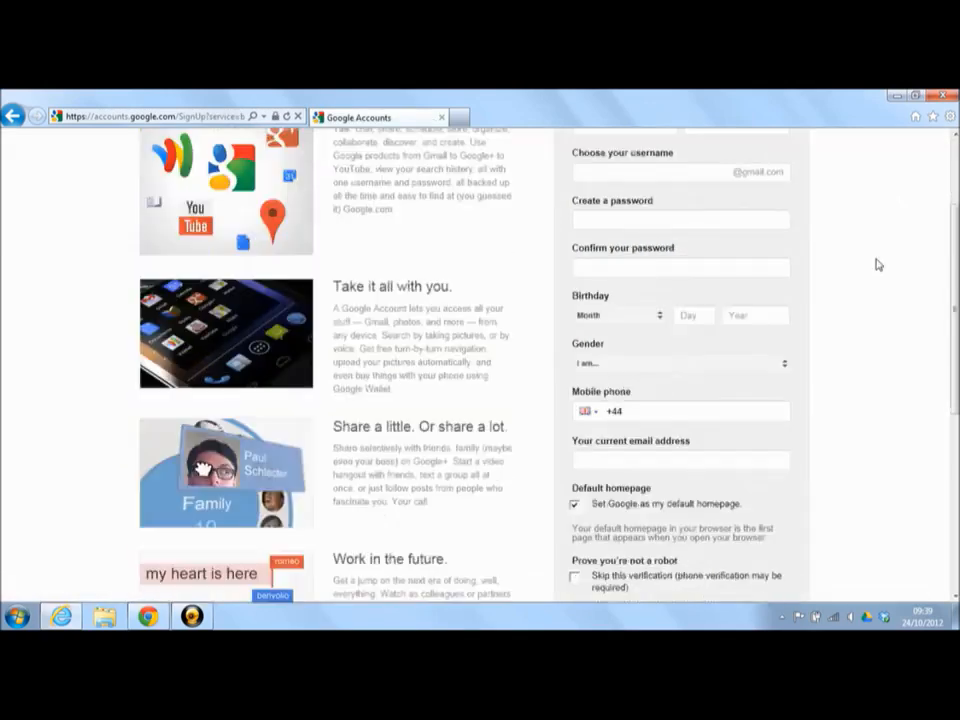
{"action": "scroll", "scroll_direction": "up", "scroll_amount": 3}
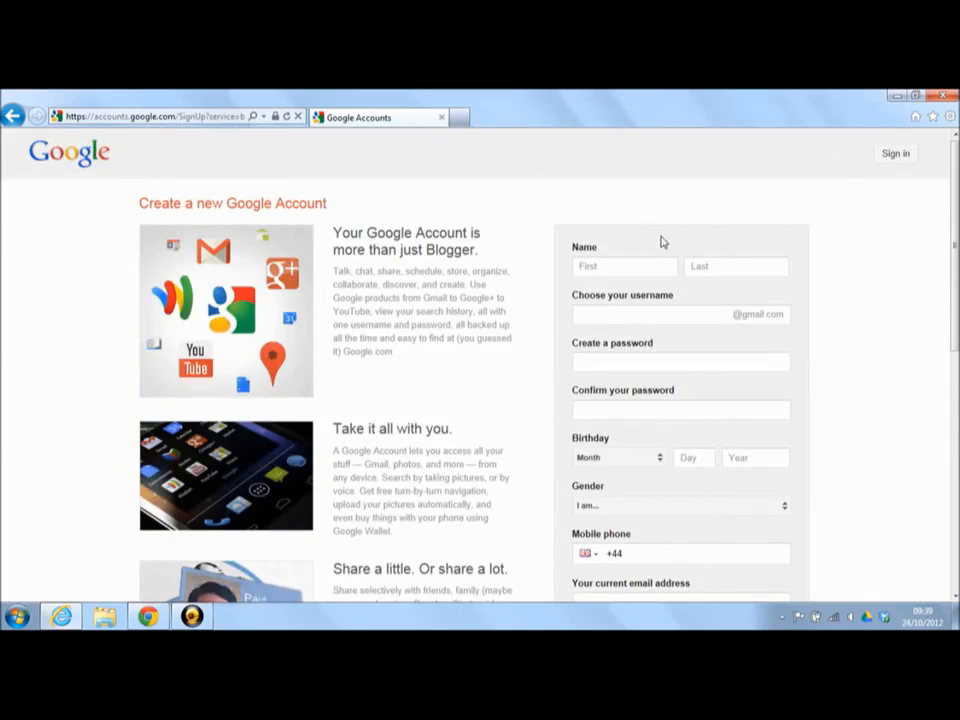
{"action": "left_click", "coordinate": [624, 266]}
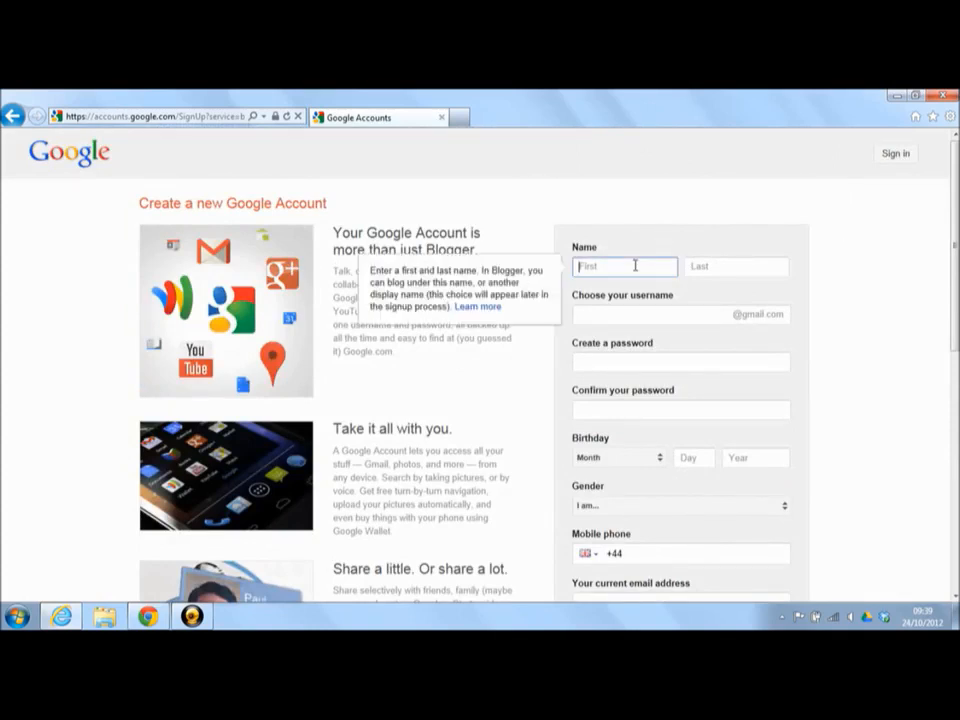
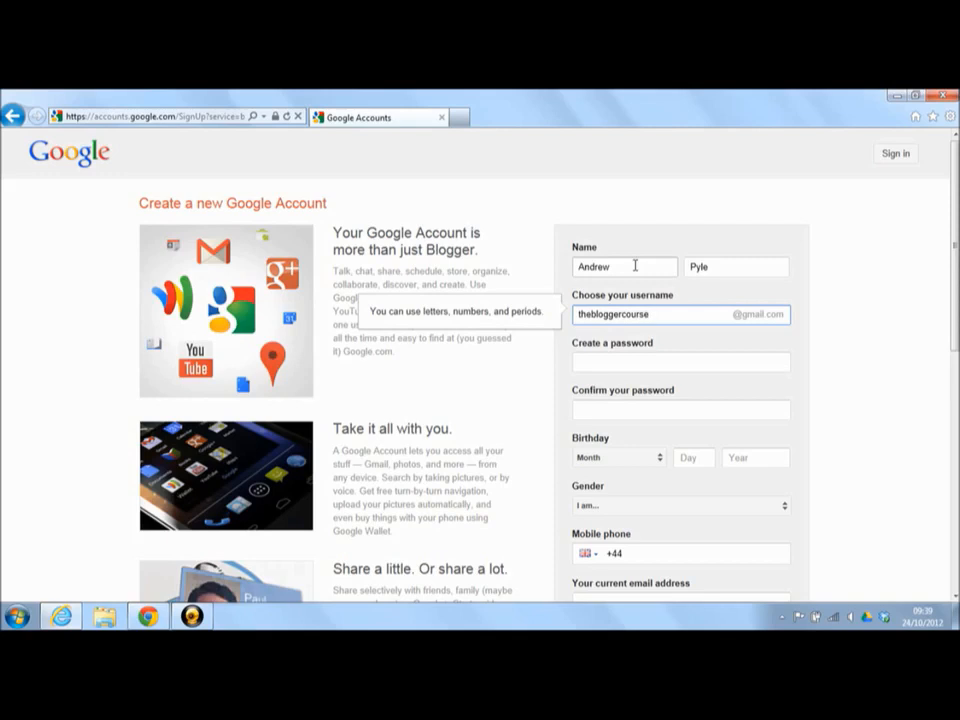
- Enter and confirm the password, set birthday to May 01 and gender to Male
{"action": "left_click", "coordinate": [680, 362]}
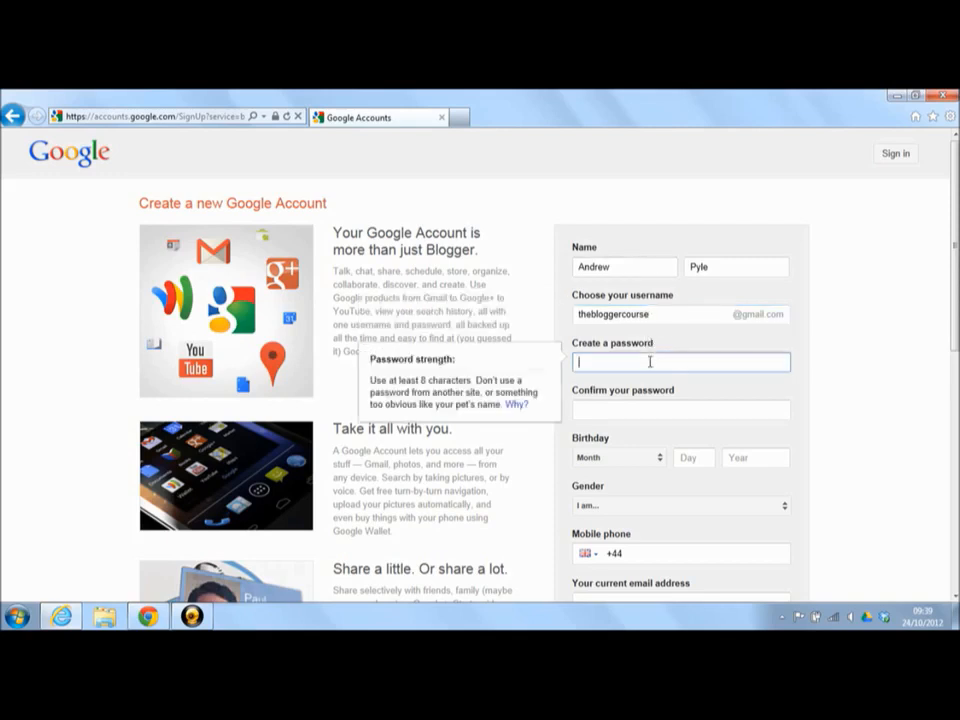
{"action": "type", "text": "••"}
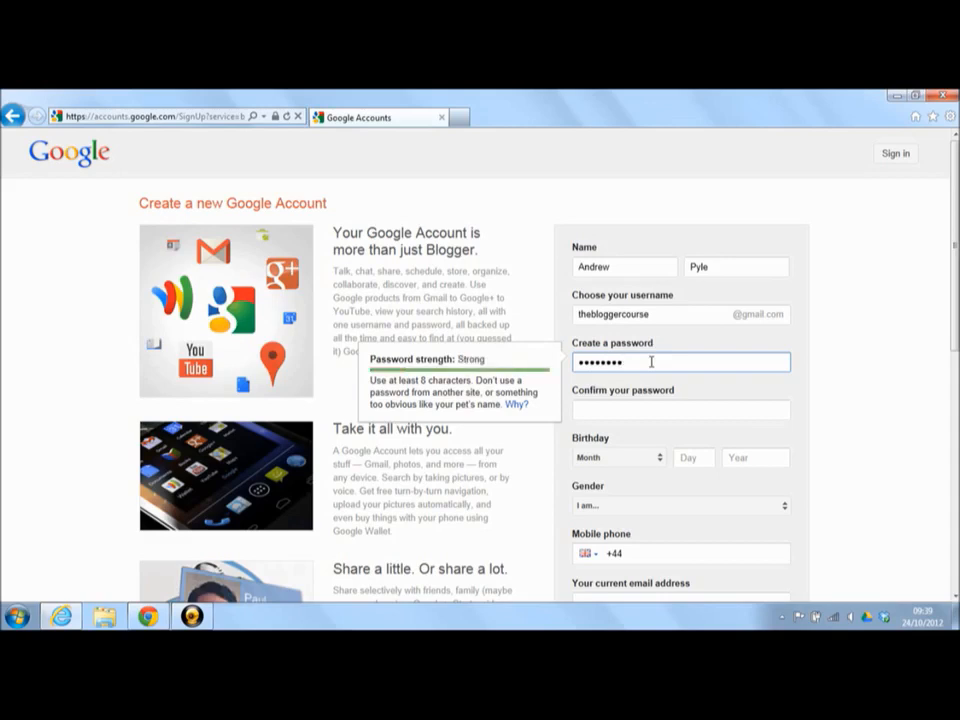
{"action": "left_click", "coordinate": [680, 410]}
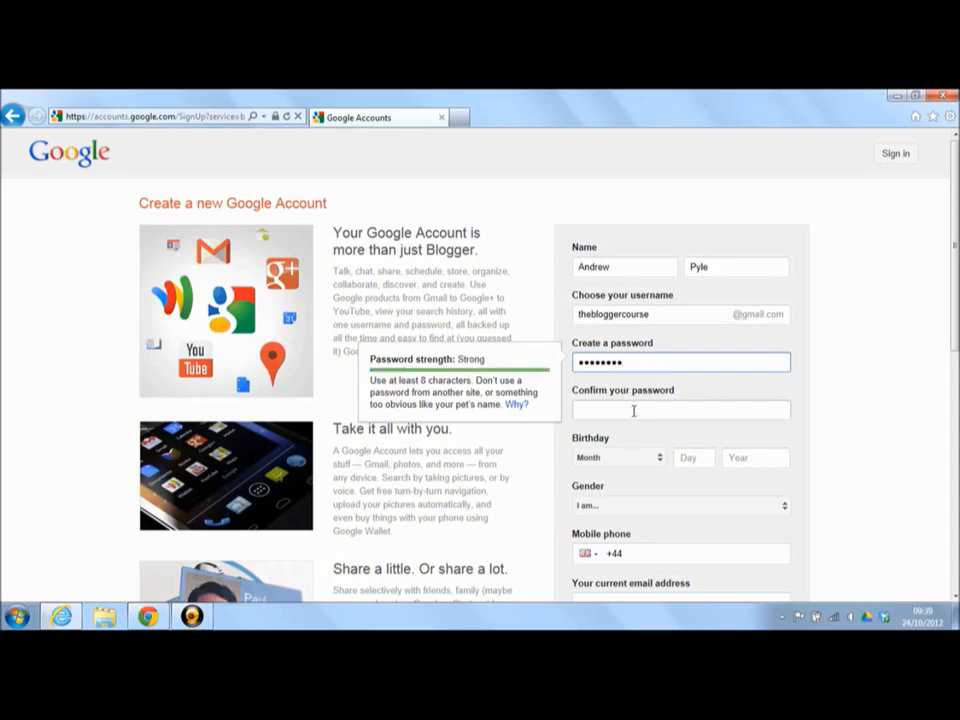
{"action": "type", "text": "•••••"}
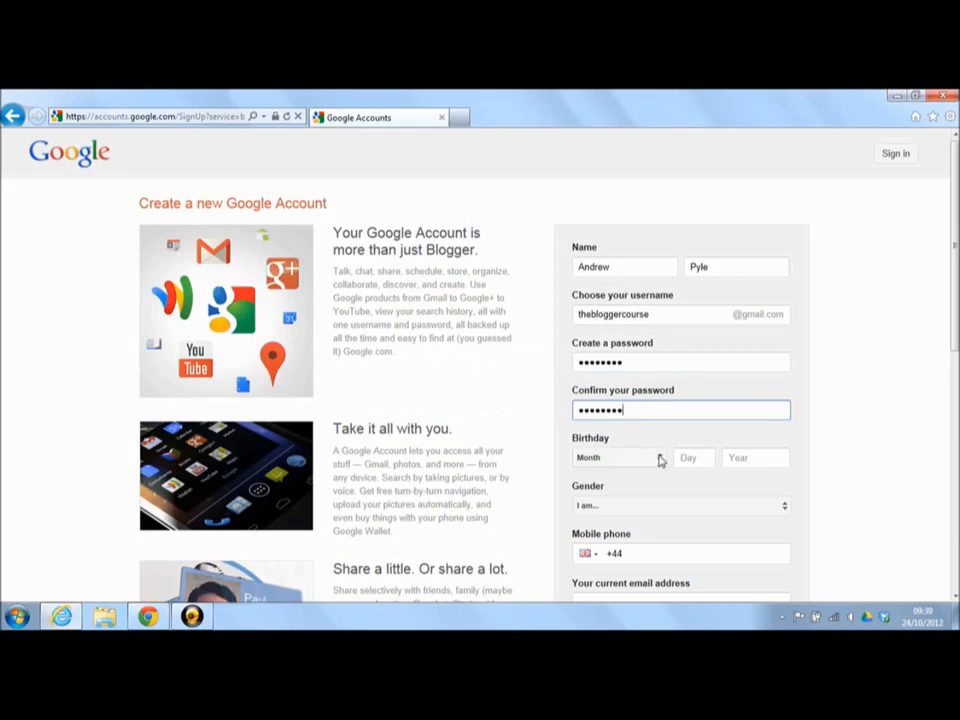
{"action": "left_click", "coordinate": [618, 456]}
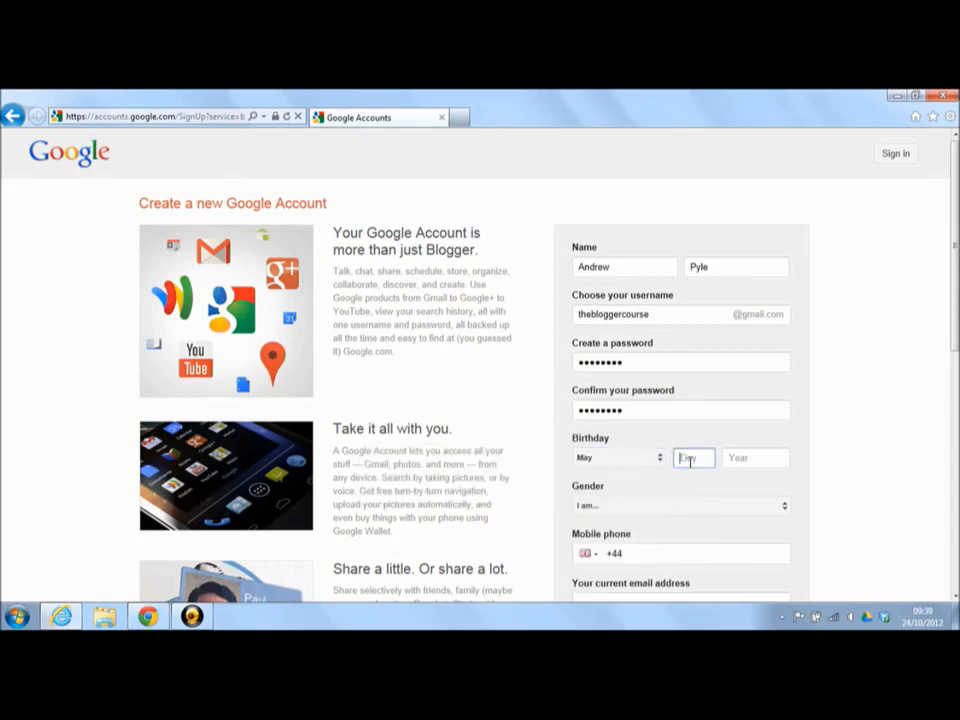
{"action": "type", "text": "01"}
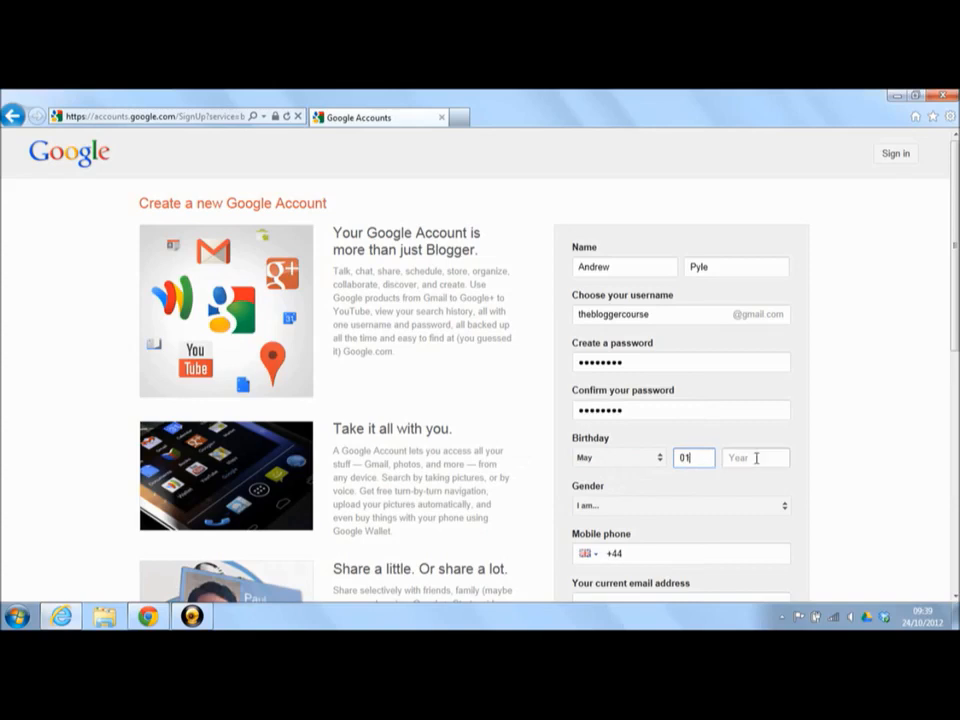
{"action": "type", "text": "1"}
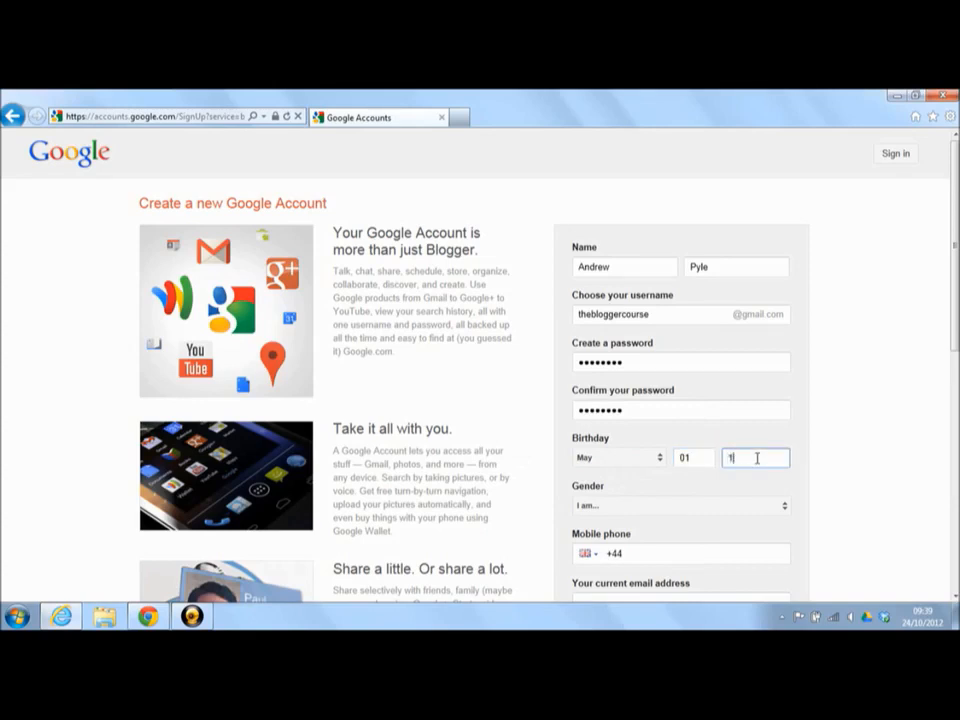
{"action": "left_click", "coordinate": [680, 504]}
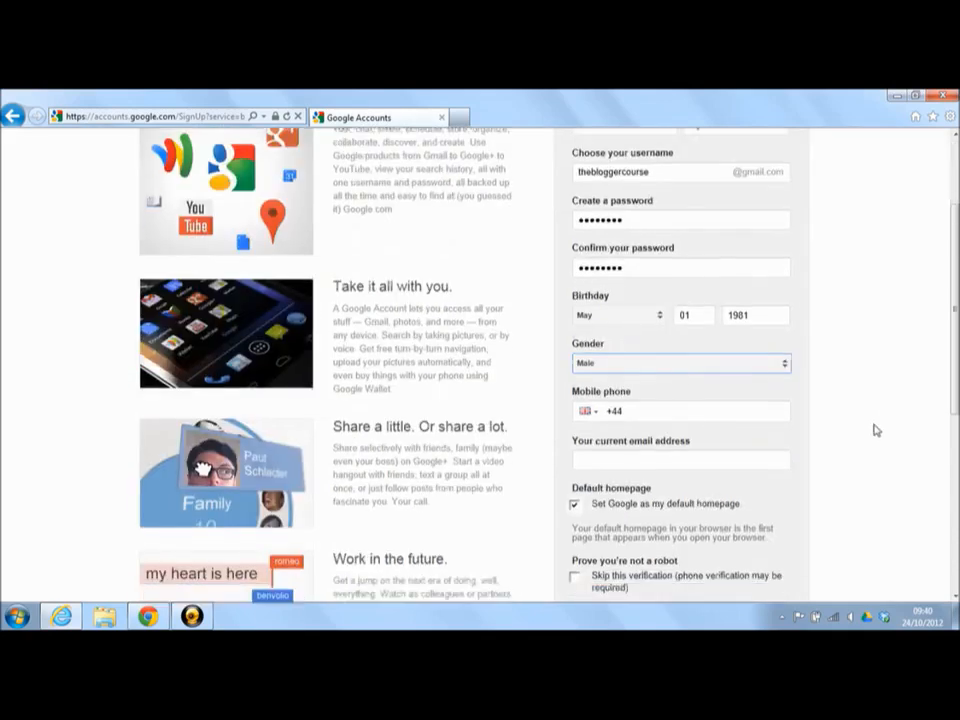
- Enter the current email 'hello...com', solve the captcha and decline personalisation
{"action": "left_click", "coordinate": [680, 388]}
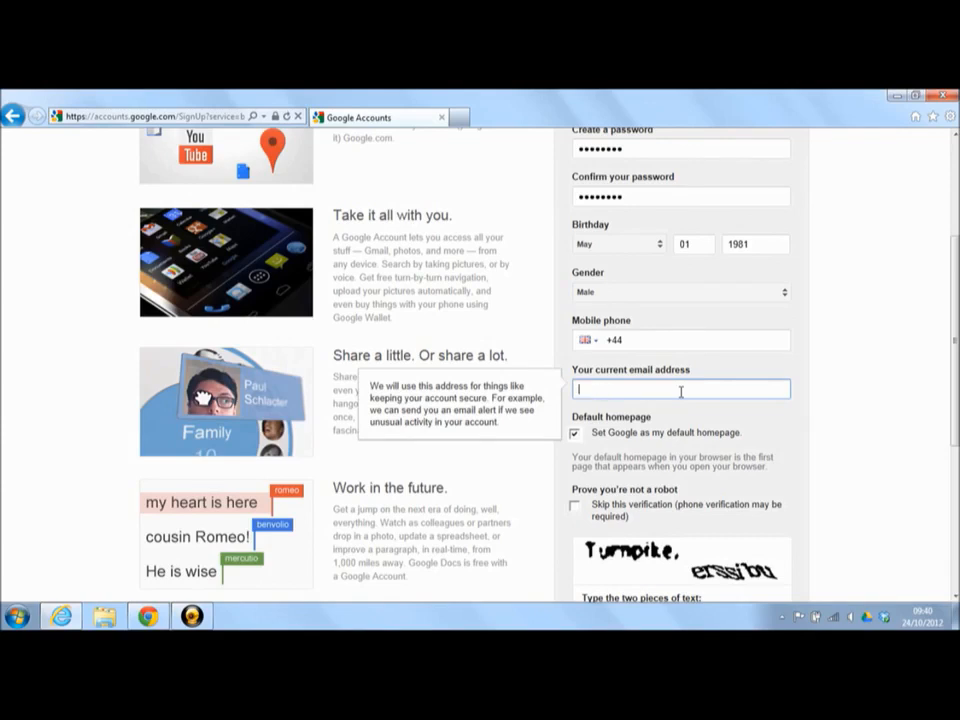
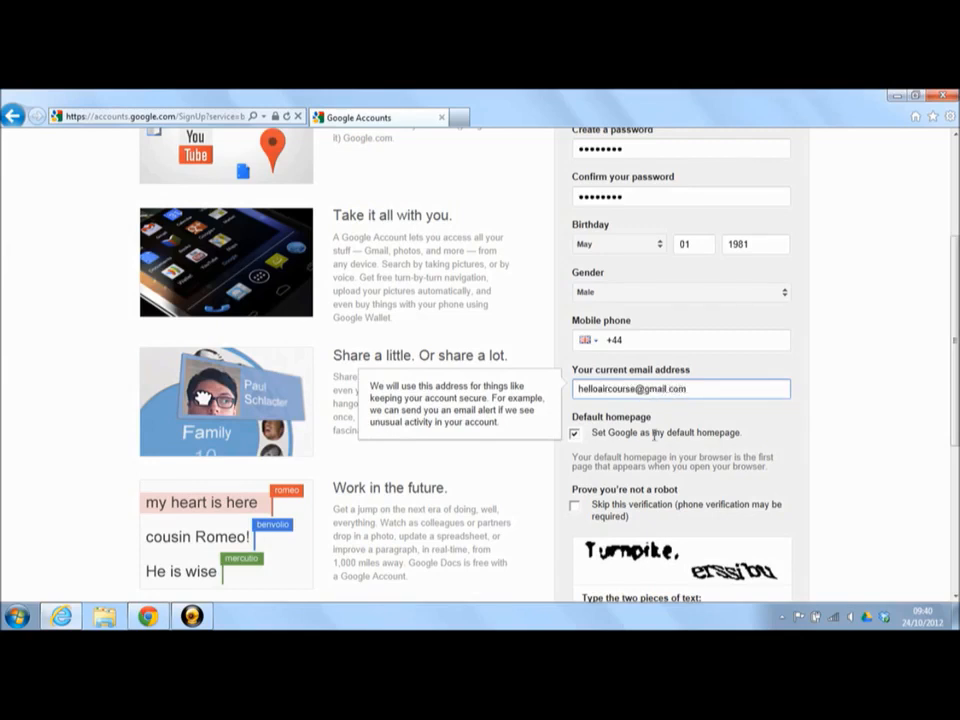
{"action": "scroll", "scroll_direction": "down", "scroll_amount": 3}
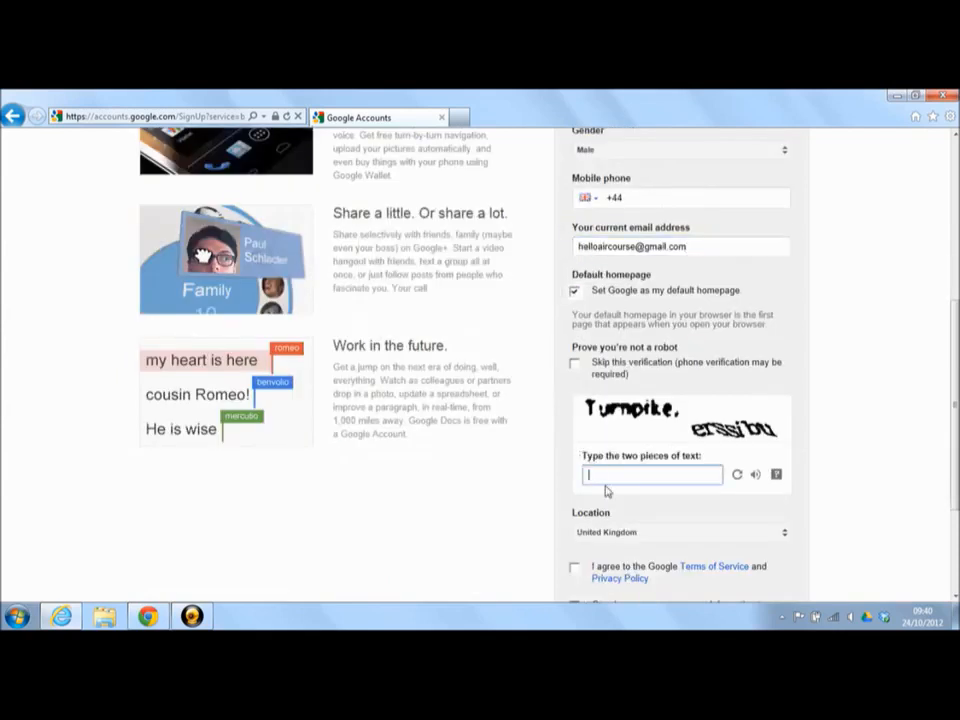
{"action": "type", "text": "Turnpike,"}
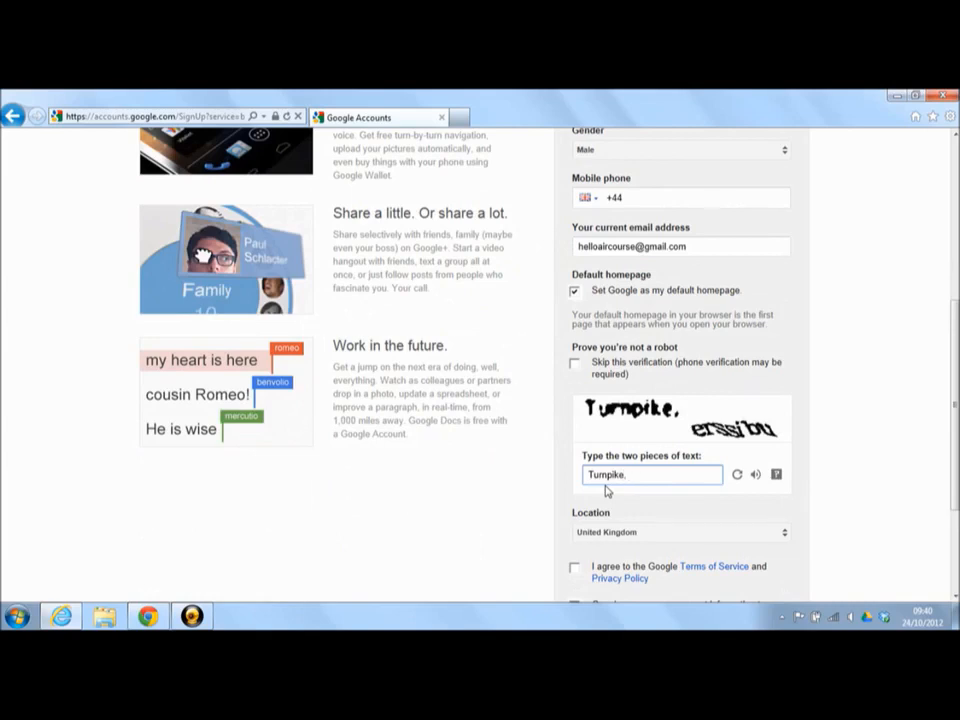
{"action": "type", "text": "erssibu"}
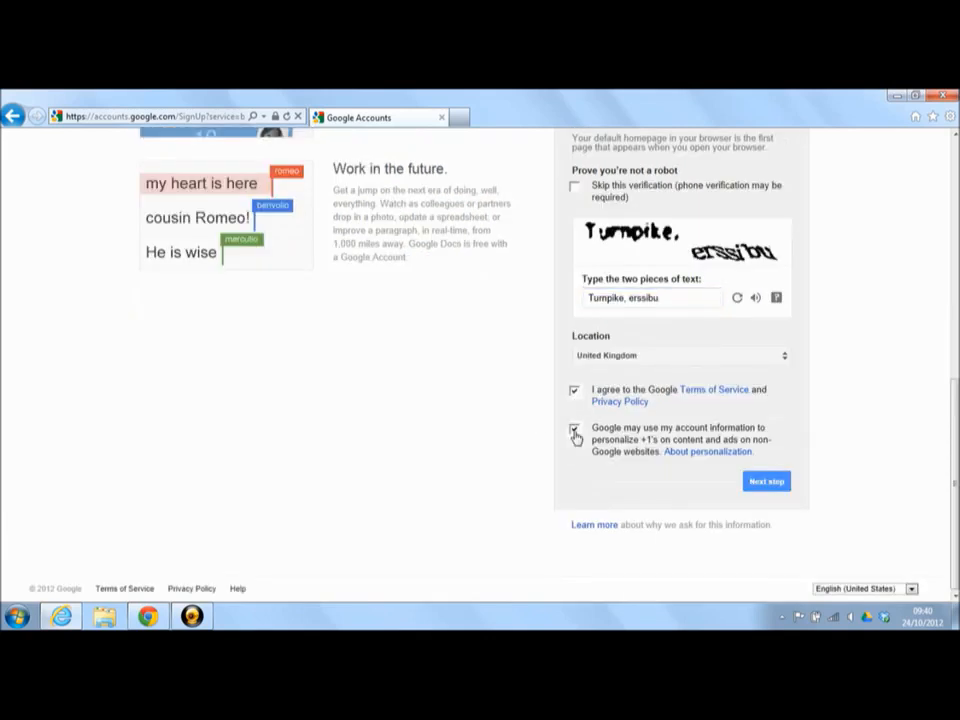
{"action": "left_click", "coordinate": [576, 428]}
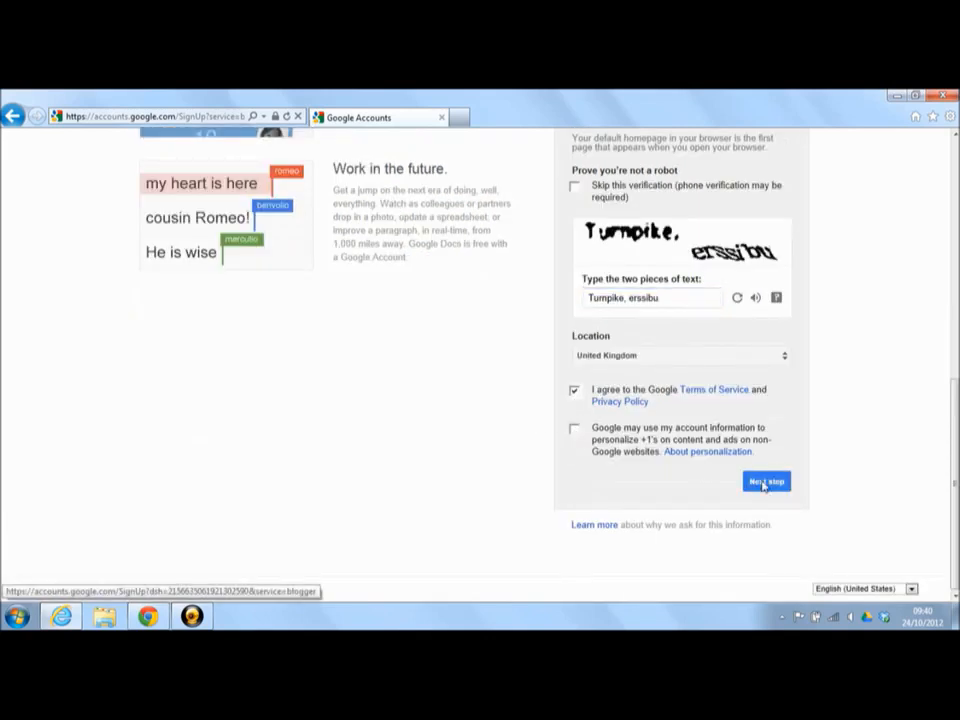
- Submit the sign-up form and confirm making Google the only home page
{"action": "left_click", "coordinate": [766, 480]}
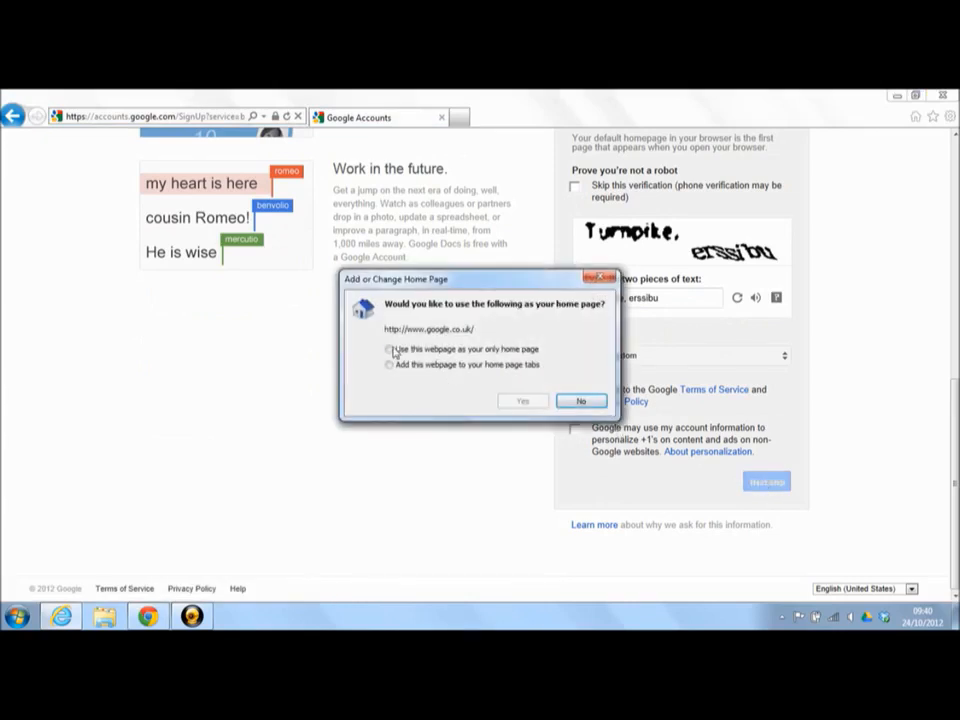
{"action": "left_click", "coordinate": [388, 348]}
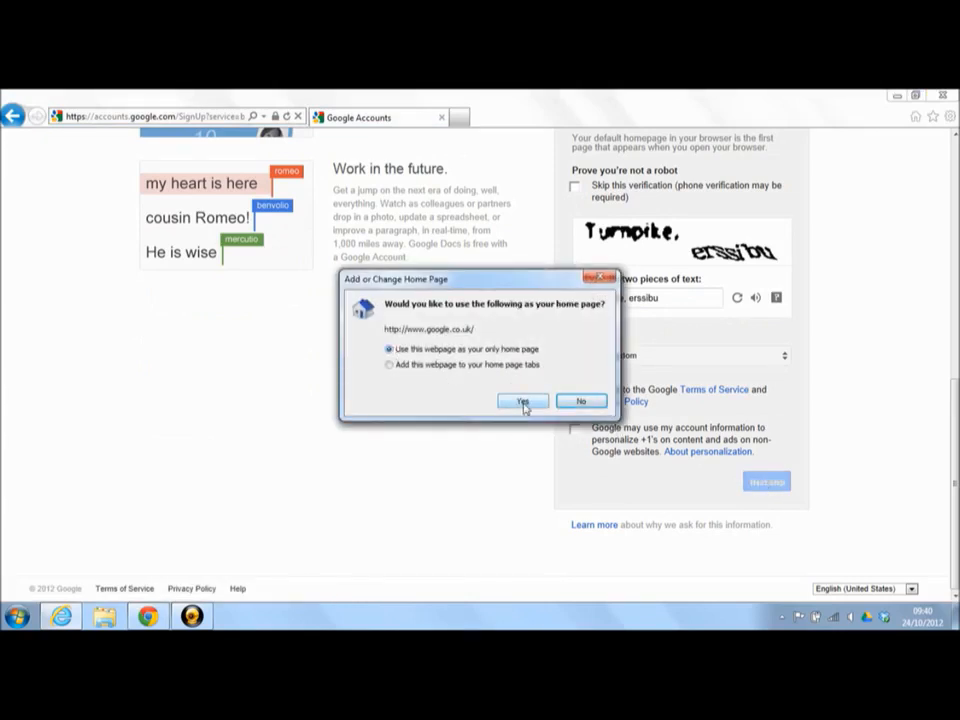
{"action": "left_click", "coordinate": [520, 400]}
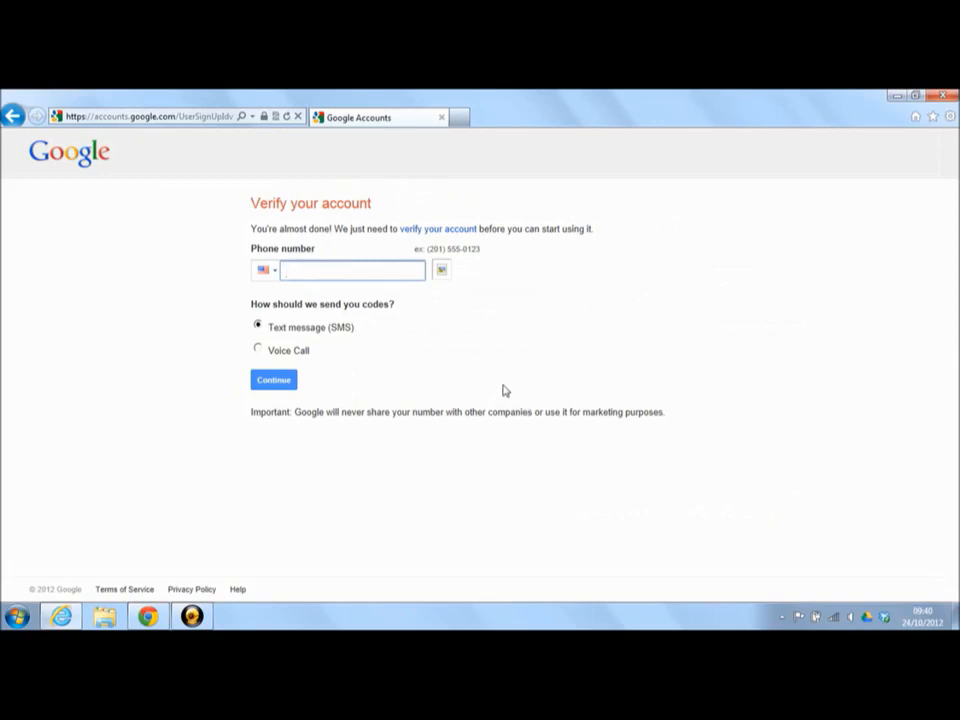
{"action": "left_click", "coordinate": [350, 270]}
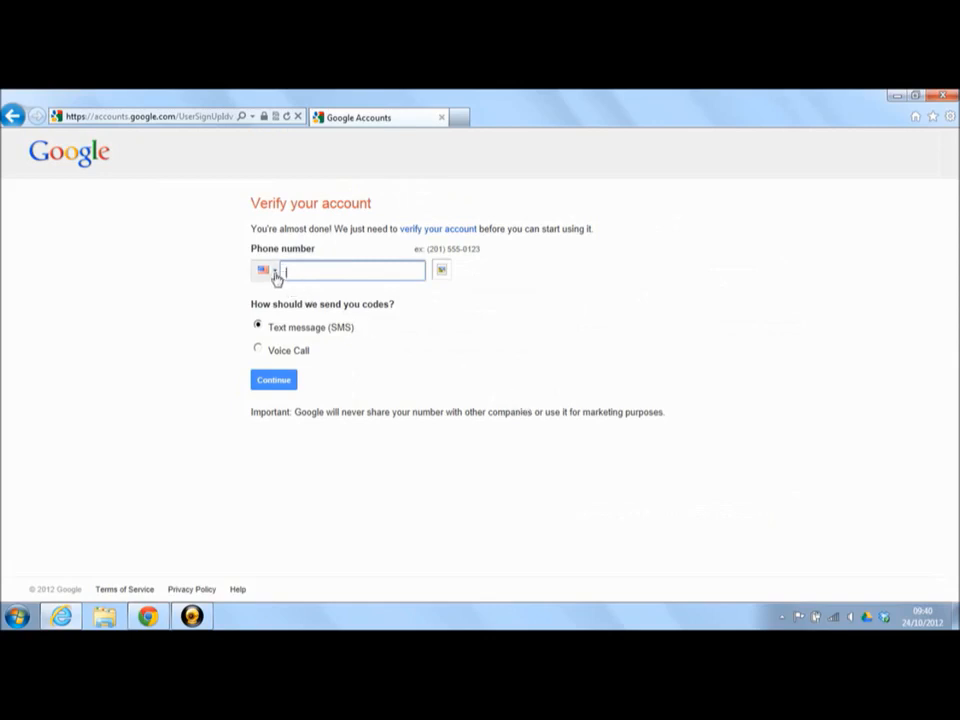
{"action": "left_click", "coordinate": [264, 270]}
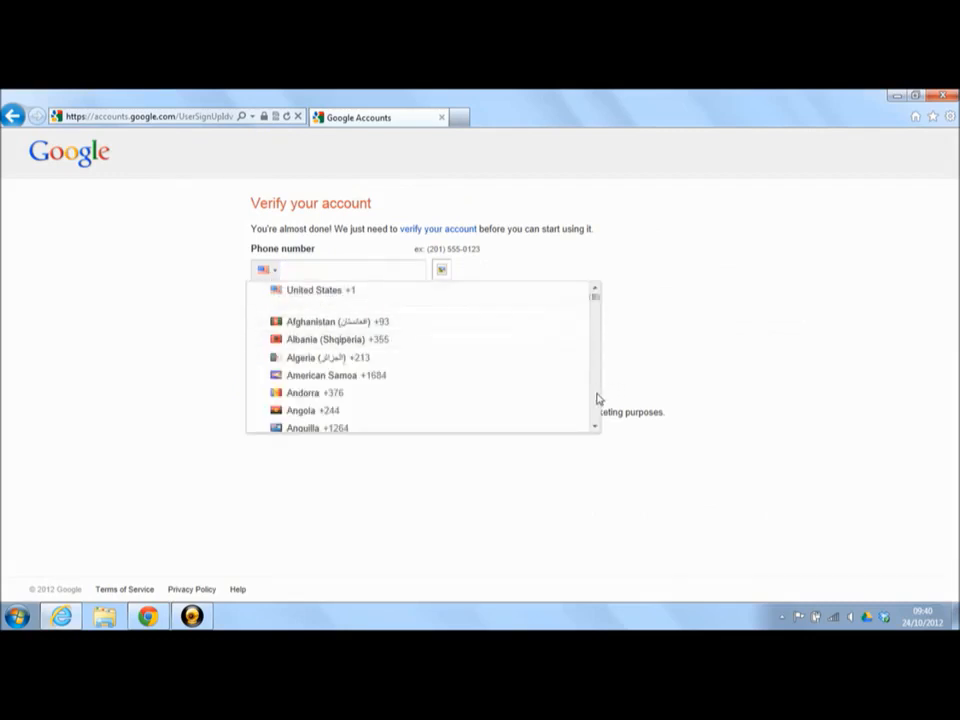
{"action": "scroll", "scroll_direction": "down", "scroll_amount": 3}
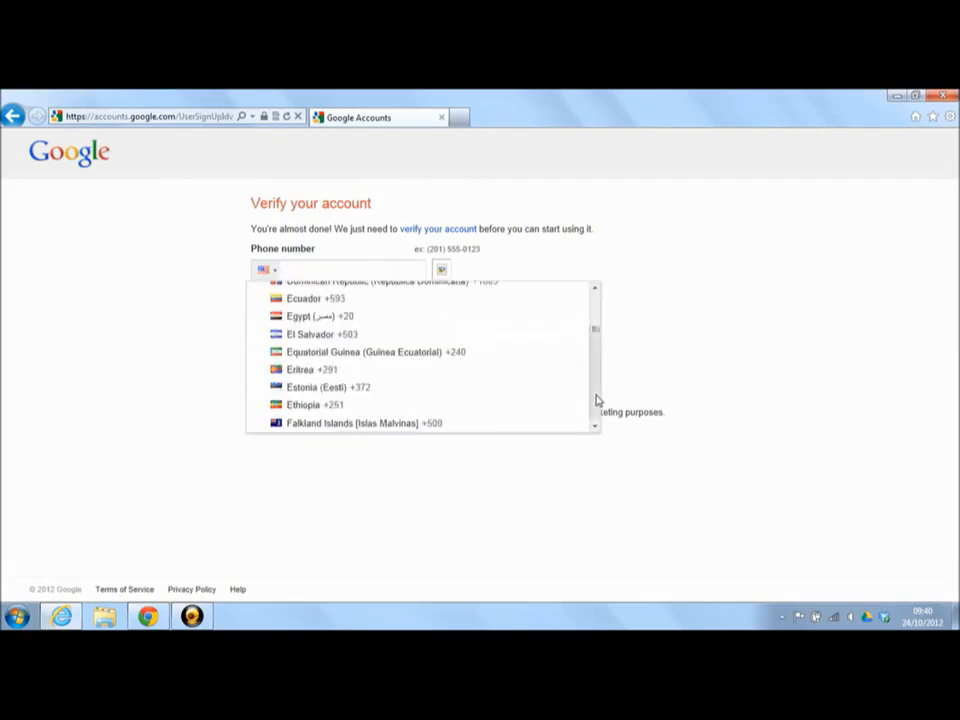
{"action": "scroll", "scroll_direction": "down", "scroll_amount": 3}
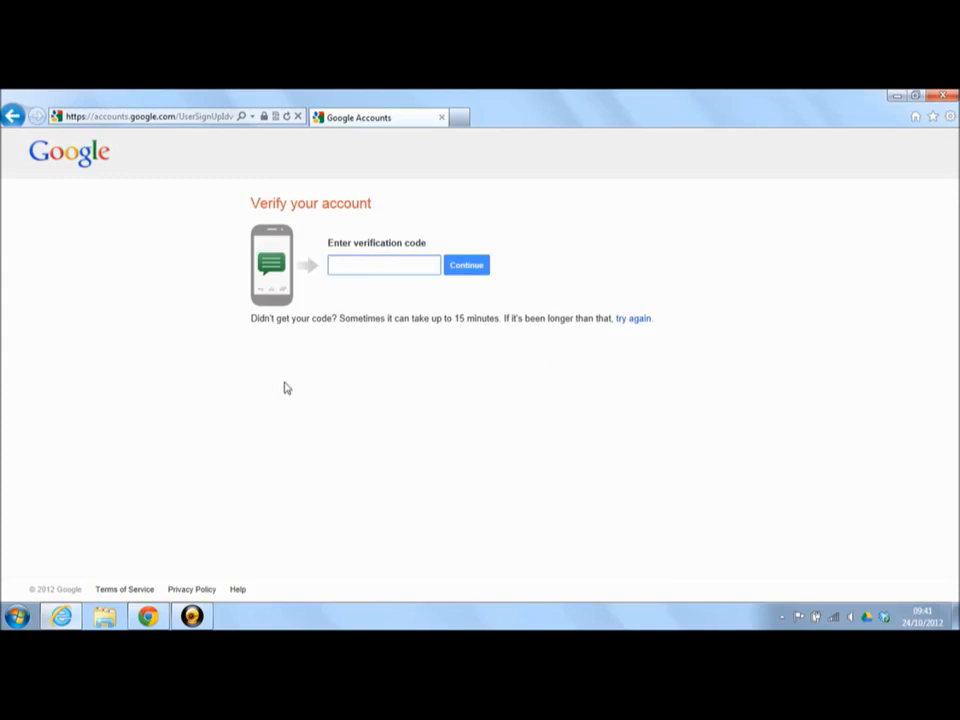
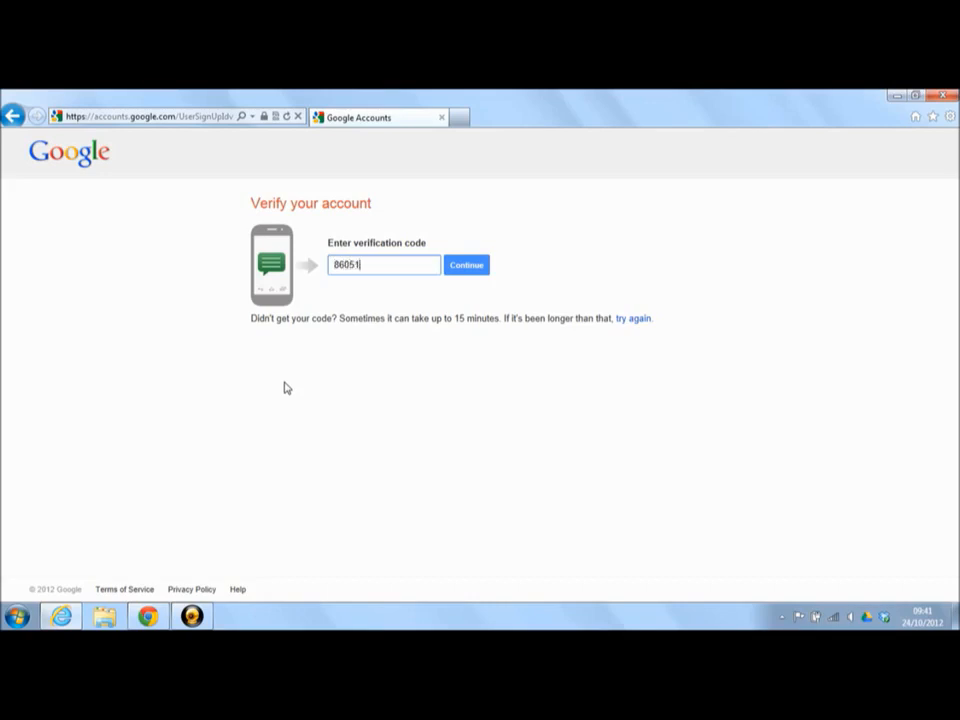
{"action": "left_click", "coordinate": [466, 264]}
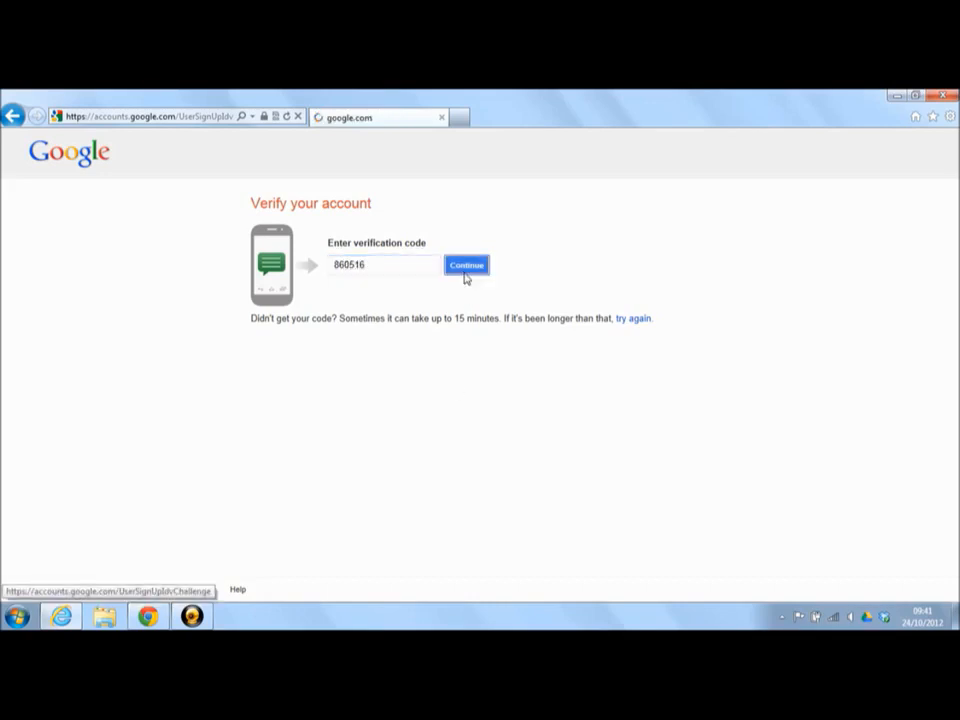
{"action": "left_click", "coordinate": [466, 264]}
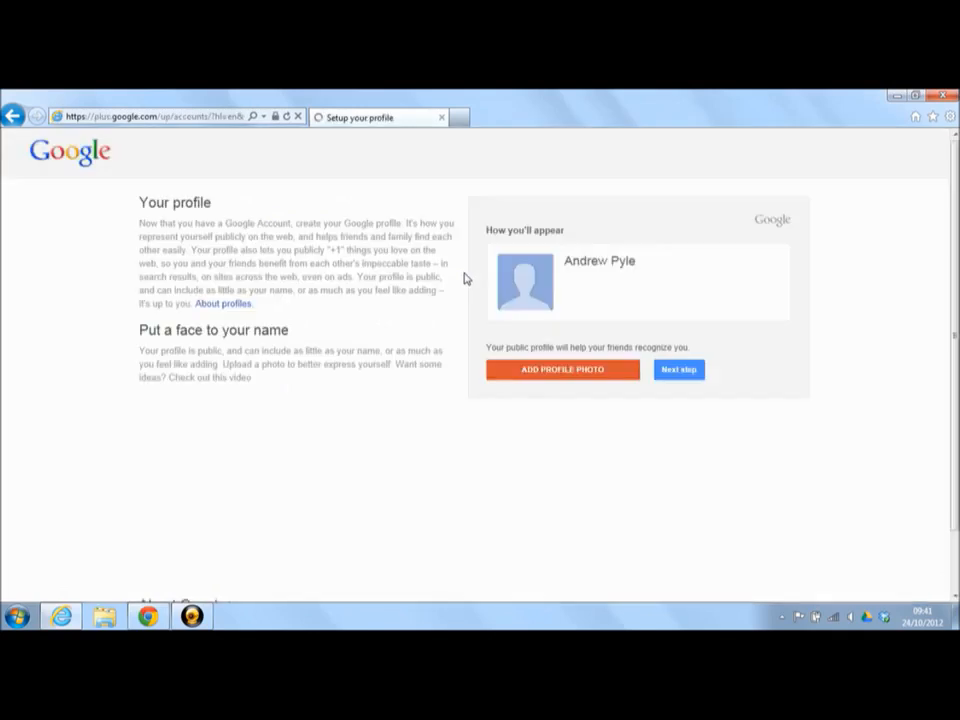
{"action": "left_click", "coordinate": [236, 376]}
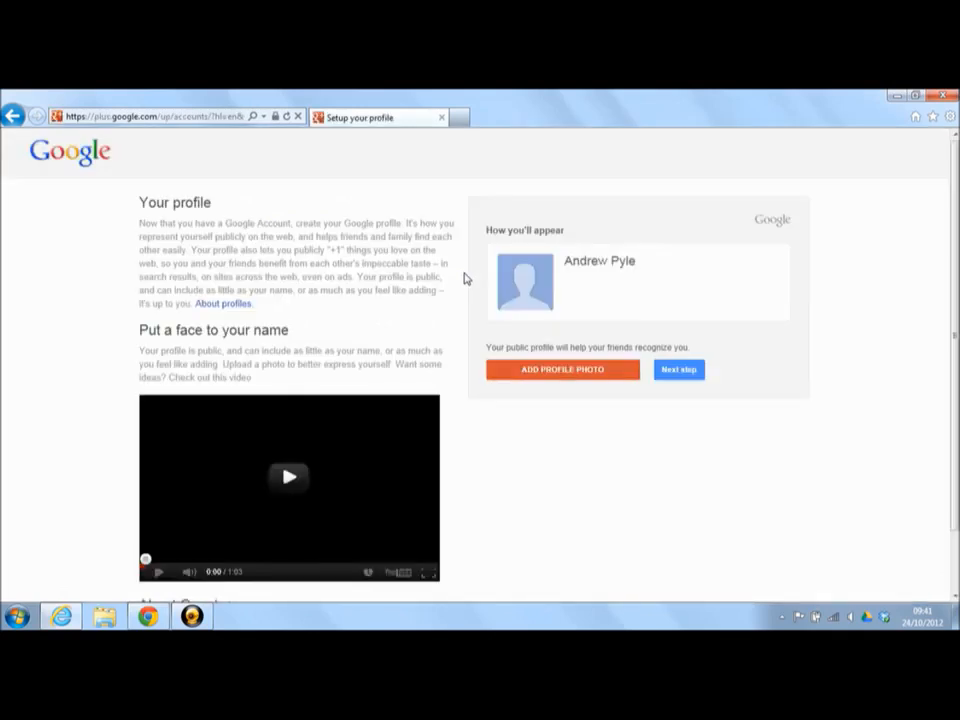
{"action": "left_click", "coordinate": [288, 476]}
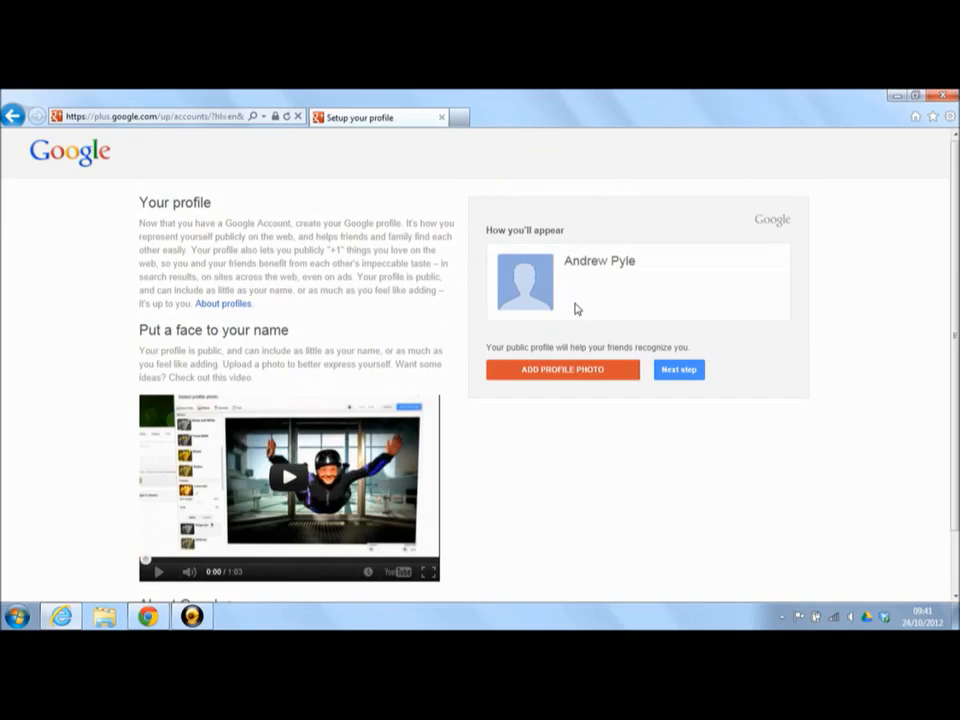
{"action": "mouse_move", "coordinate": [376, 264]}
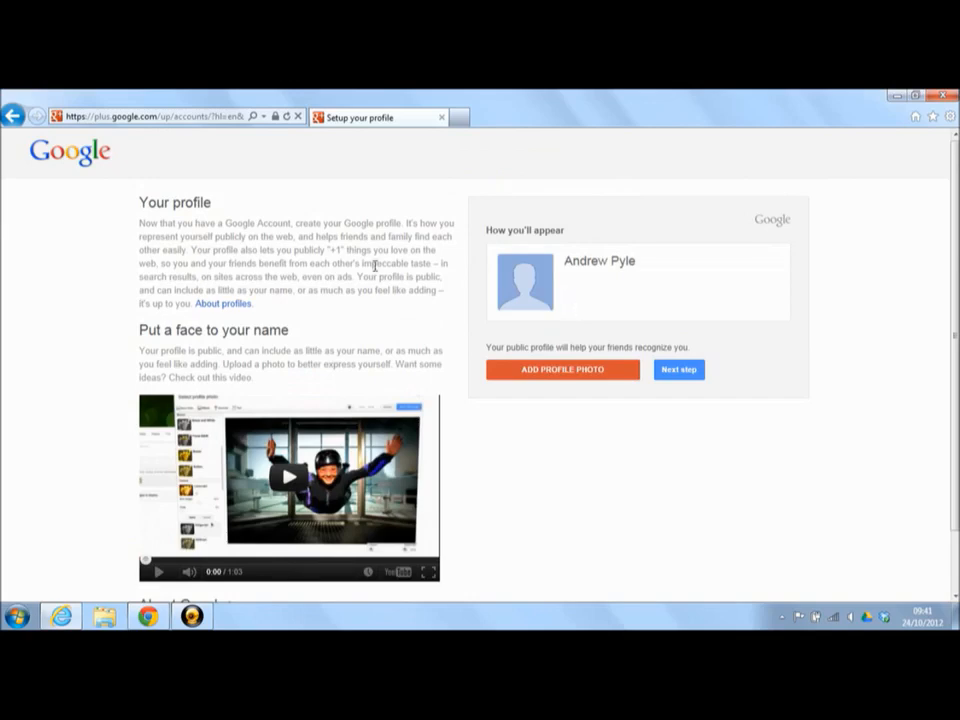
{"action": "scroll", "scroll_direction": "down", "scroll_amount": 3}
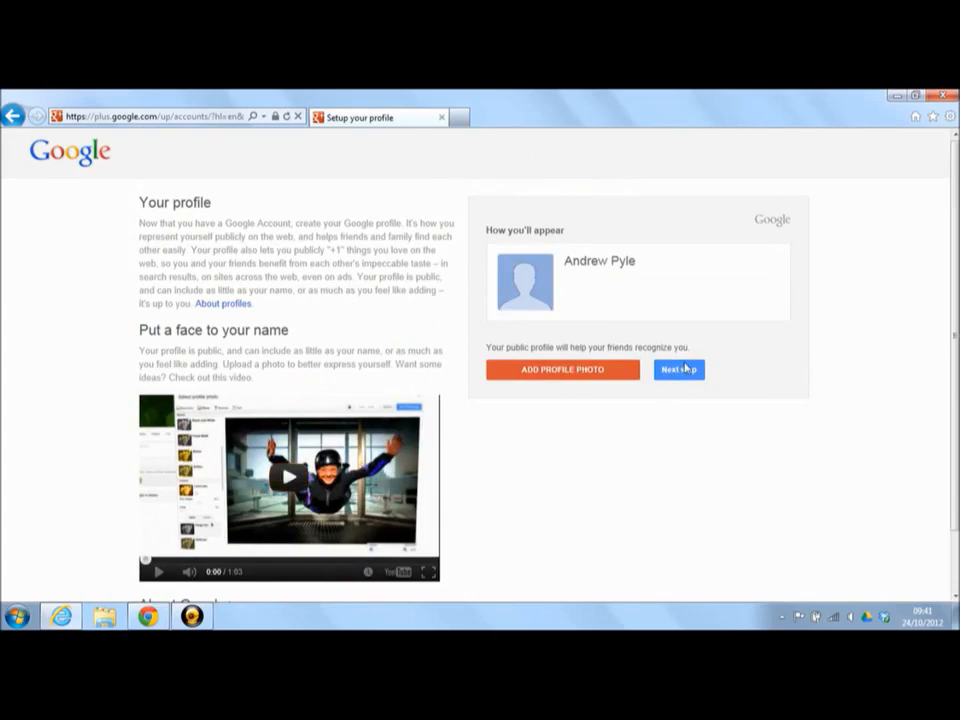
{"action": "mouse_move", "coordinate": [676, 472]}
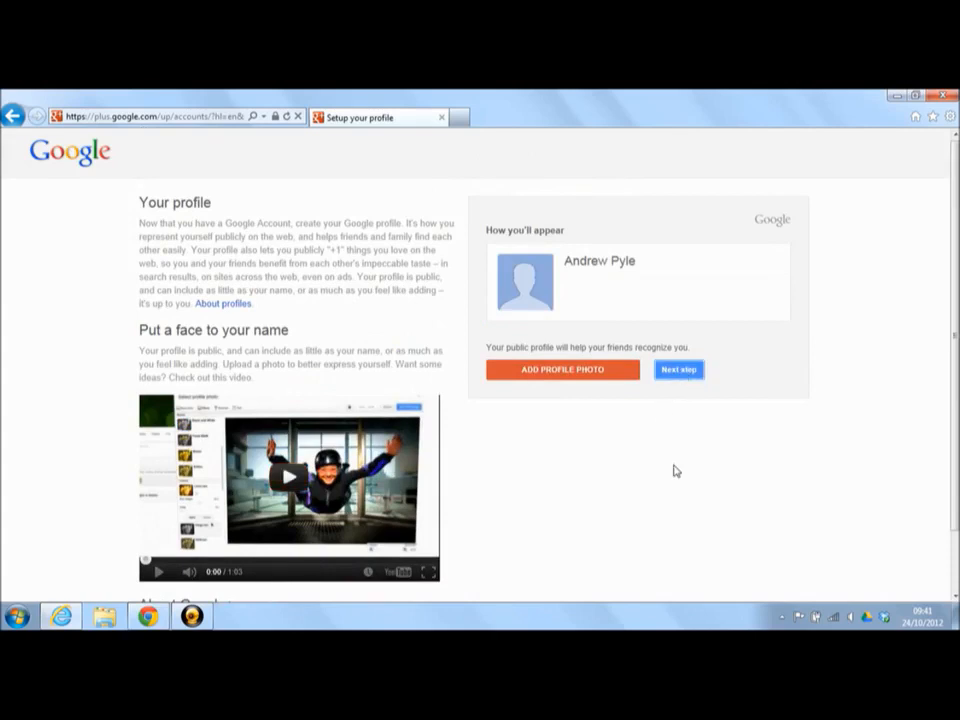
- Skip adding a profile photo and reach the Welcome page for Andrew
{"action": "left_click", "coordinate": [678, 368]}
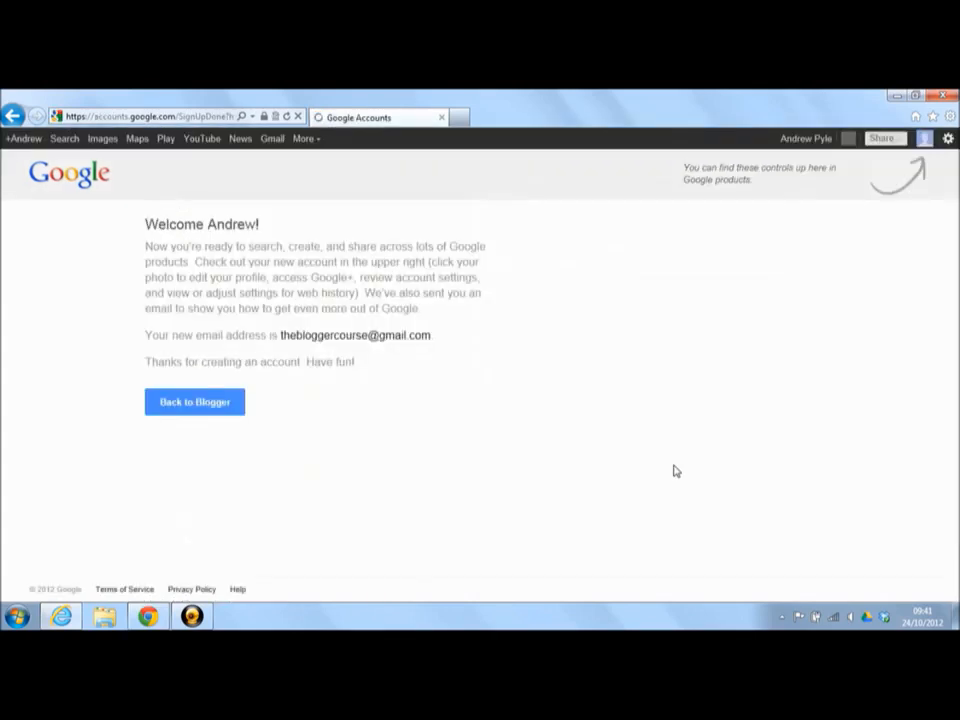
{"action": "mouse_move", "coordinate": [700, 270]}
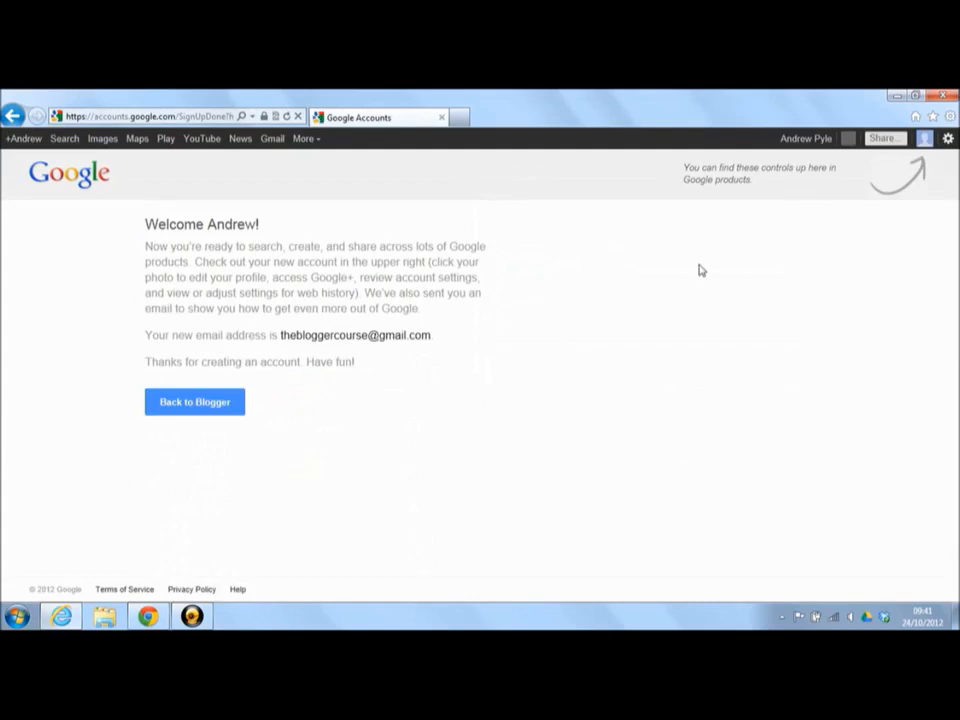
{"action": "mouse_move", "coordinate": [172, 290]}
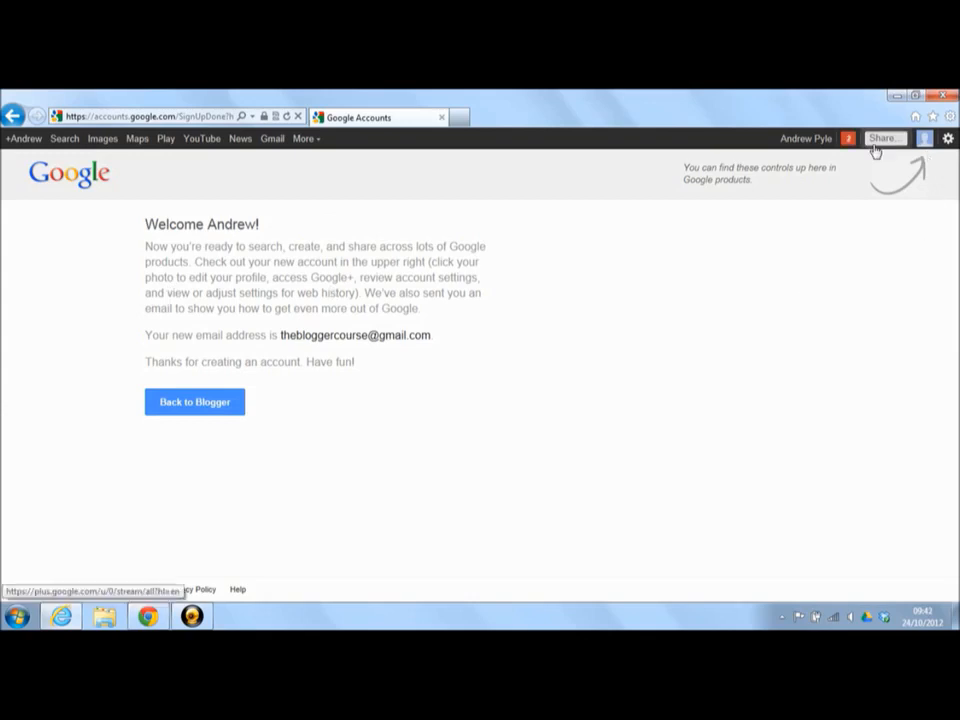
{"action": "mouse_move", "coordinate": [670, 152]}
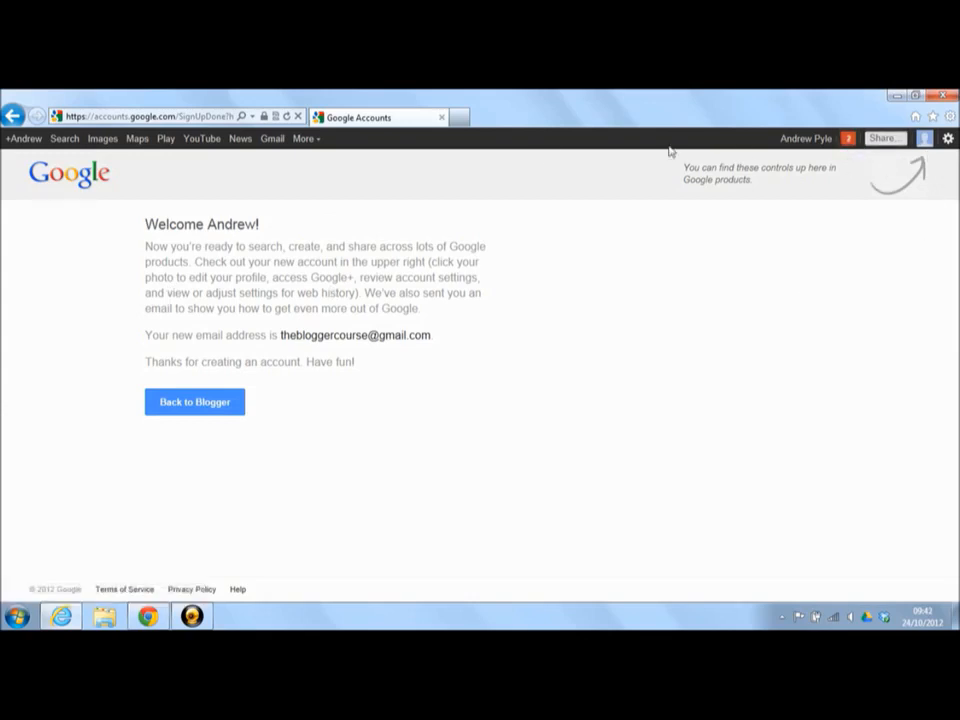
{"action": "mouse_move", "coordinate": [194, 400]}
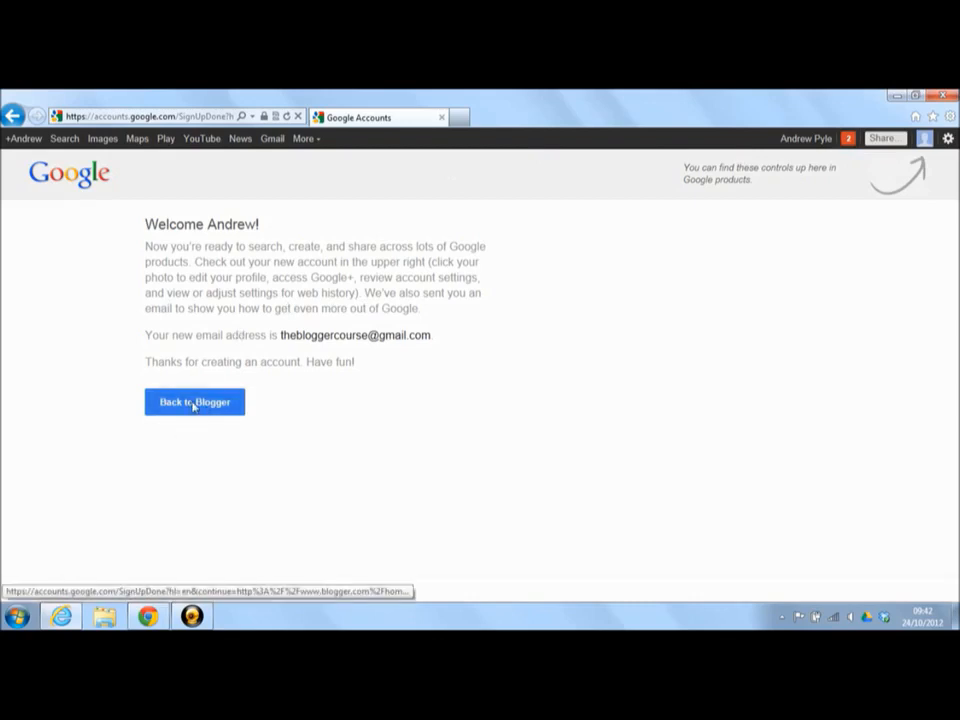
- Return to Blogger, confirm the Google+ profile and land on the empty dashboard
{"action": "left_click", "coordinate": [194, 400]}
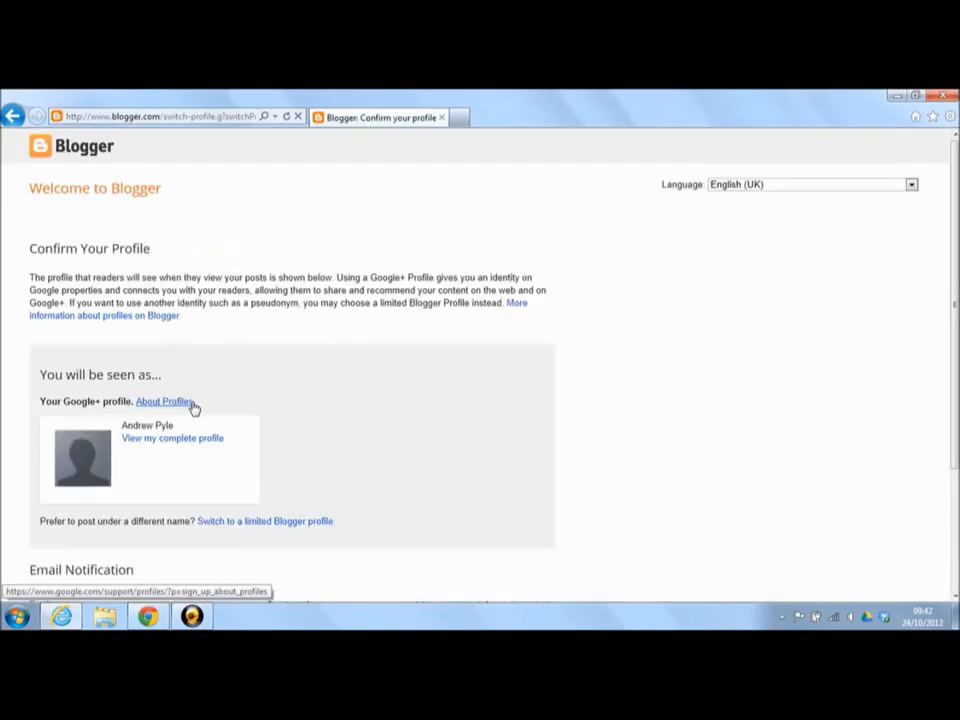
{"action": "mouse_move", "coordinate": [318, 312]}
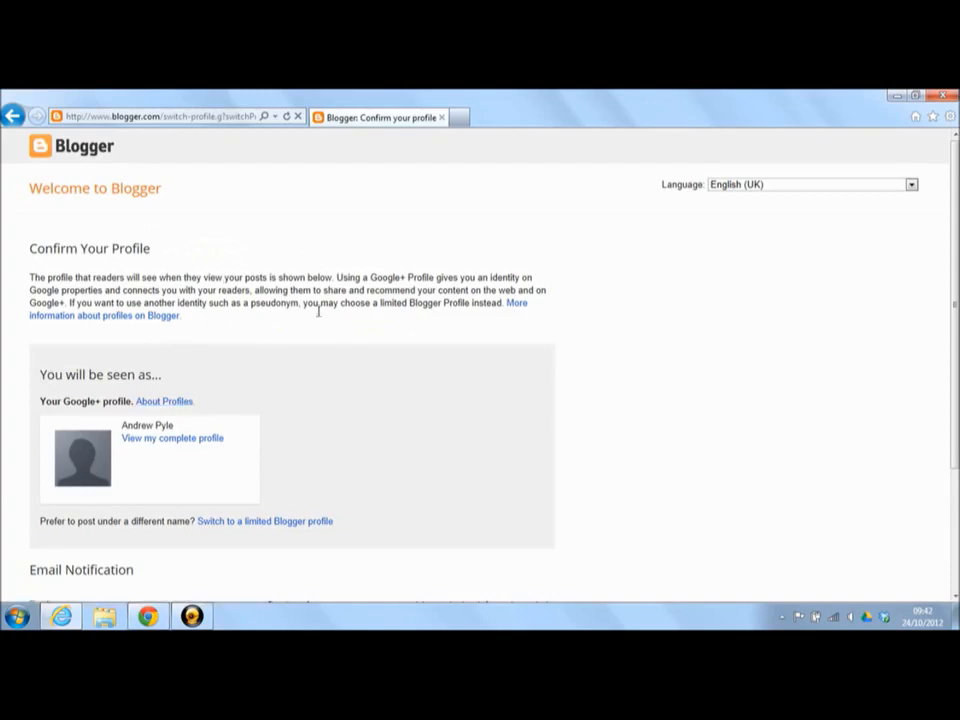
{"action": "scroll", "scroll_direction": "down", "scroll_amount": 3}
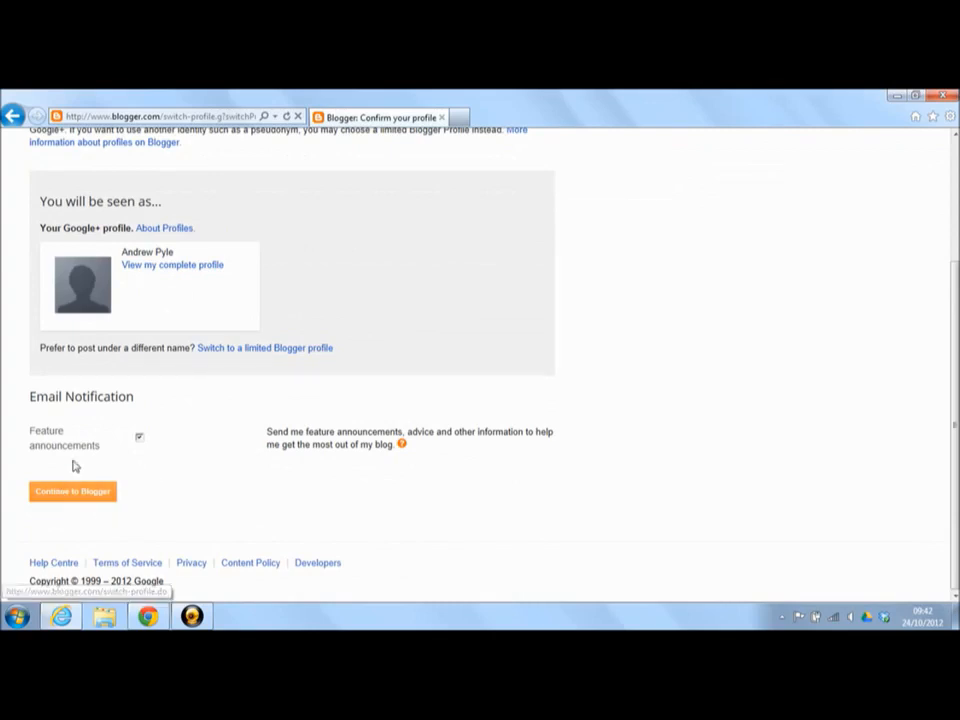
{"action": "left_click", "coordinate": [72, 492]}
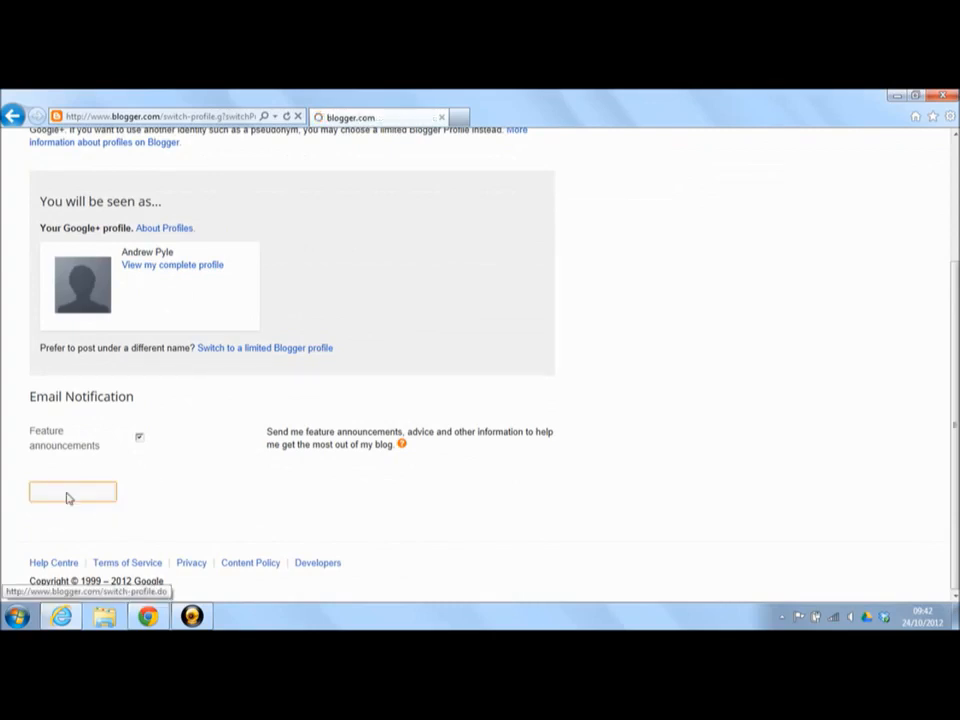
{"action": "left_click", "coordinate": [72, 492]}
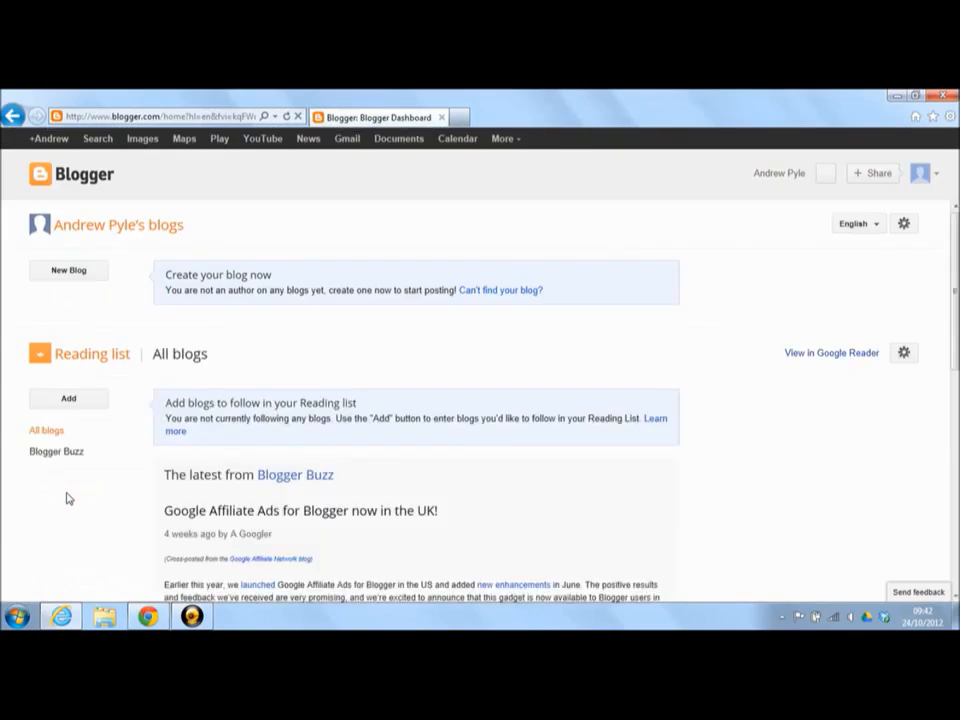
{"action": "mouse_move", "coordinate": [104, 504]}
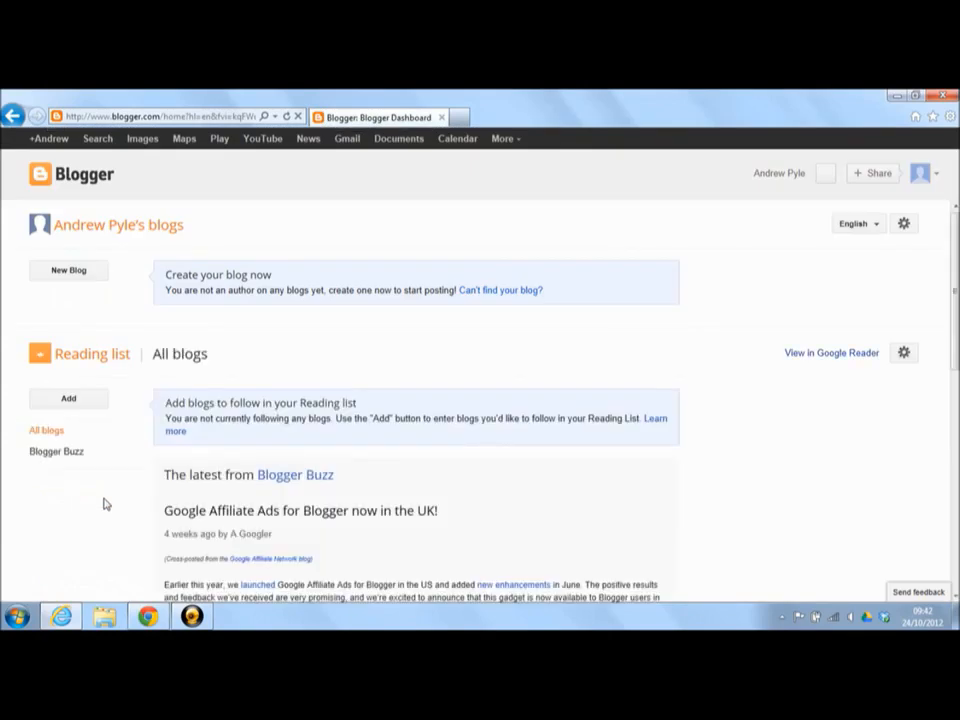